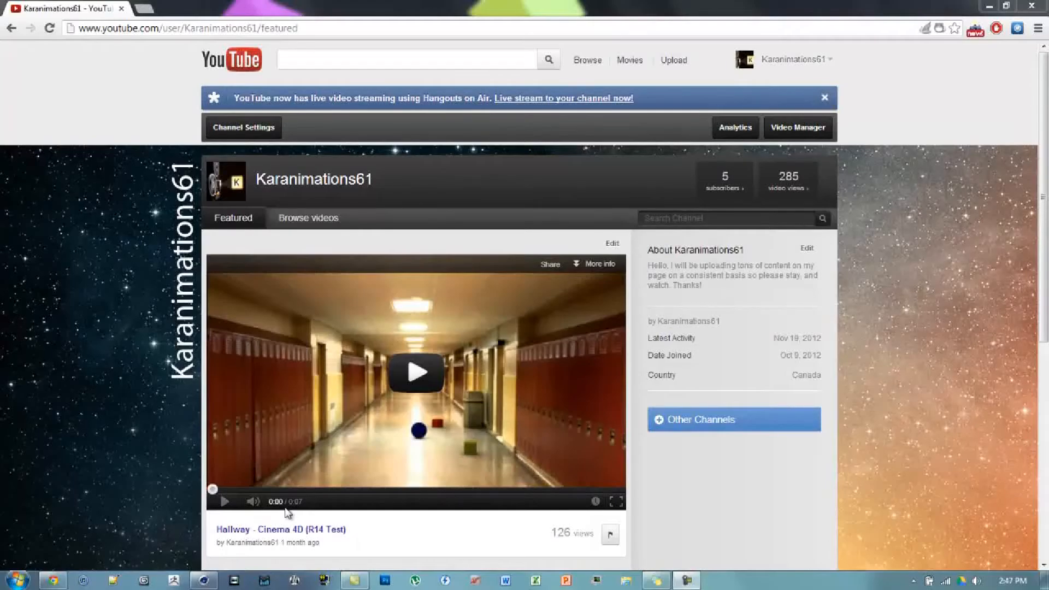
pyautogui.moveTo(178, 473)
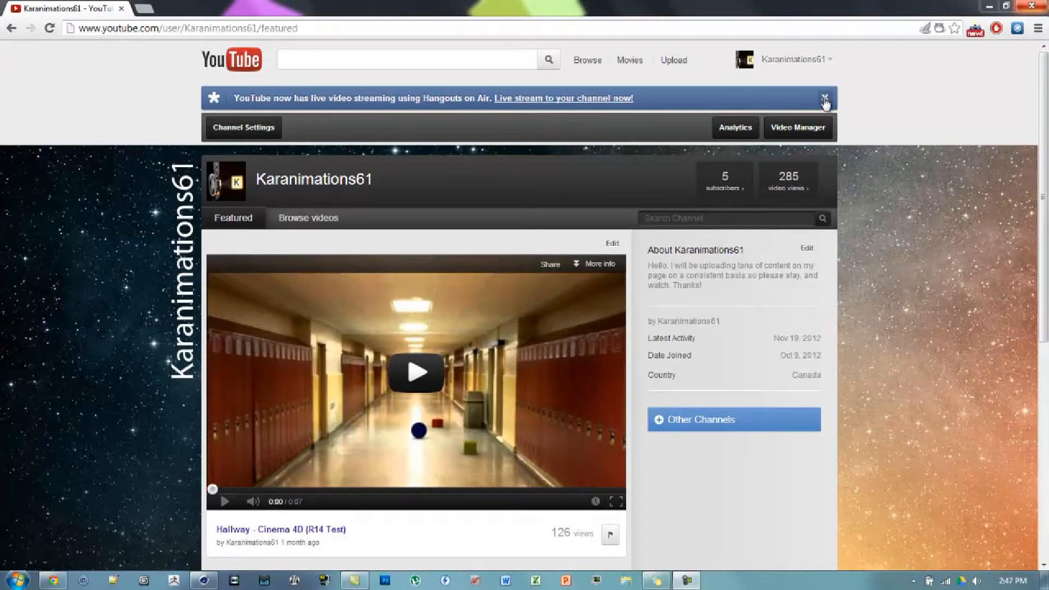
# Dismiss the Hangouts on Air live-streaming banner on the Karanimations61 channel page.
pyautogui.click(826, 99)
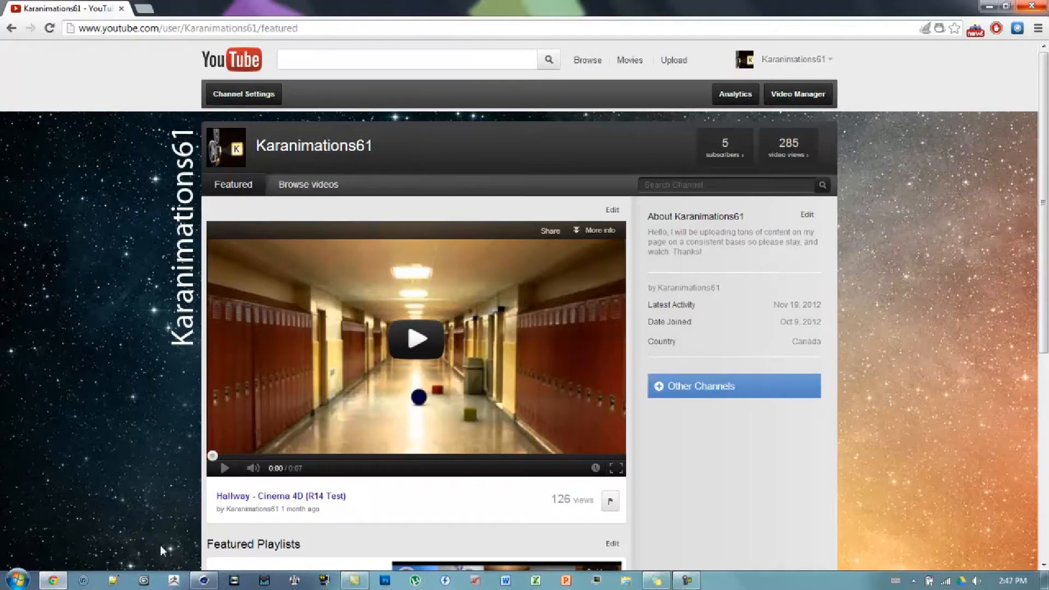
pyautogui.scroll(-3)
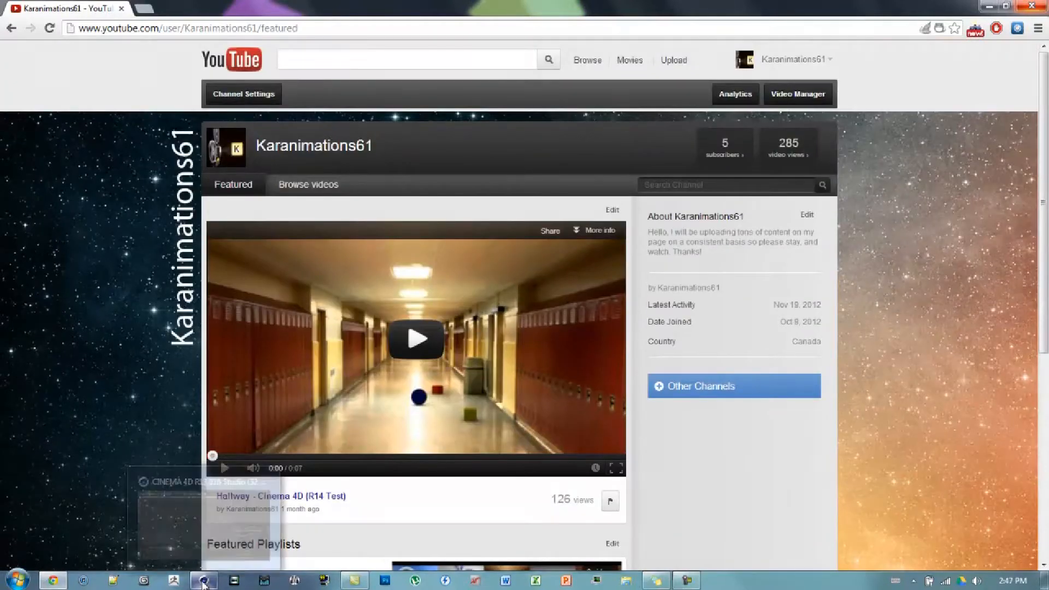
# Apply the HDV/HDTV 720 29.97 output preset at 1280×720 and close Render Settings.
pyautogui.click(204, 581)
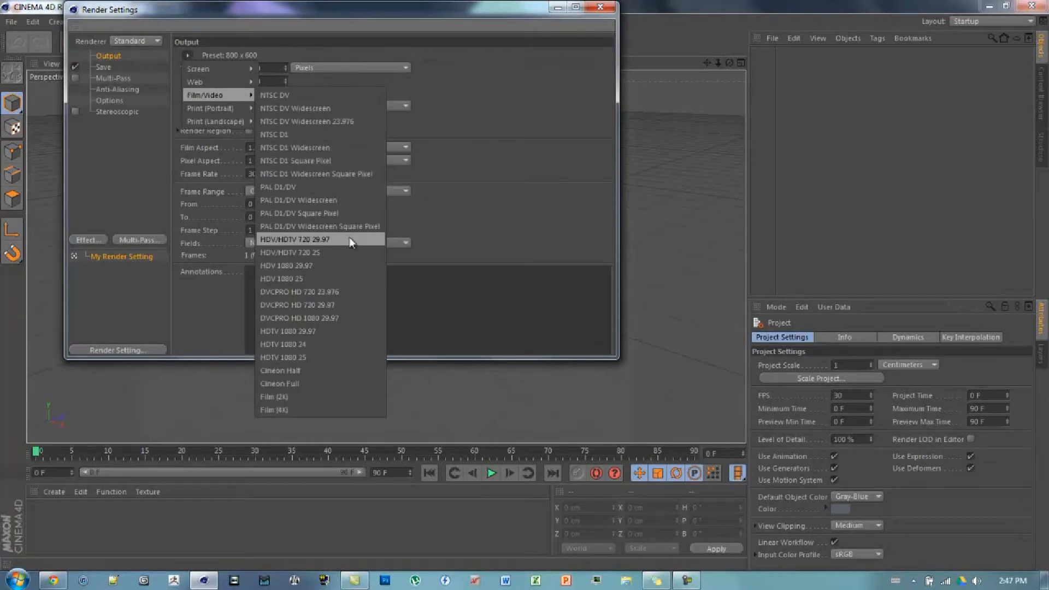
pyautogui.click(295, 239)
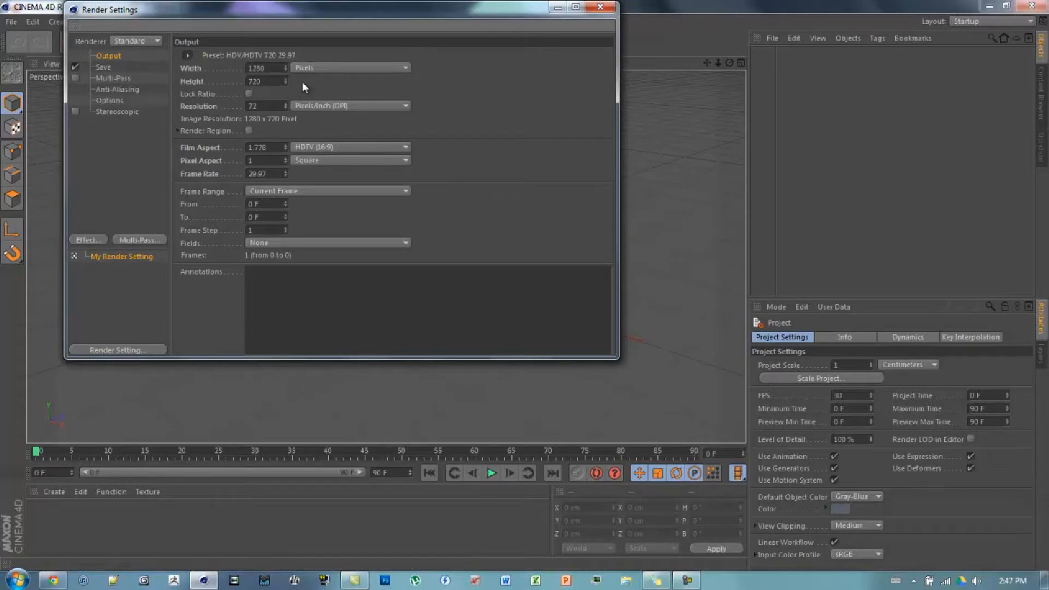
pyautogui.moveTo(587, 81)
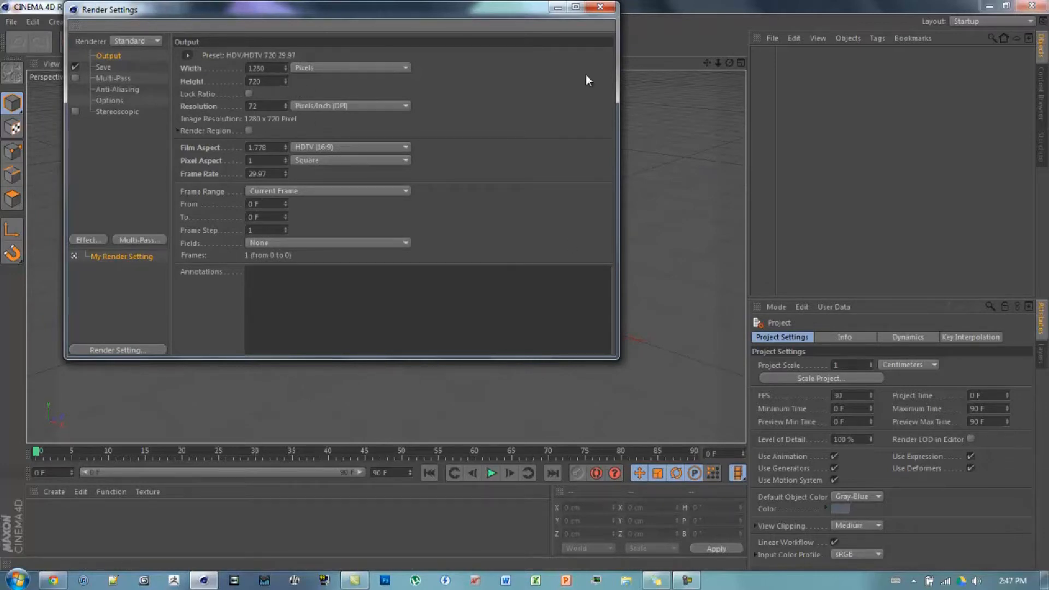
pyautogui.click(601, 8)
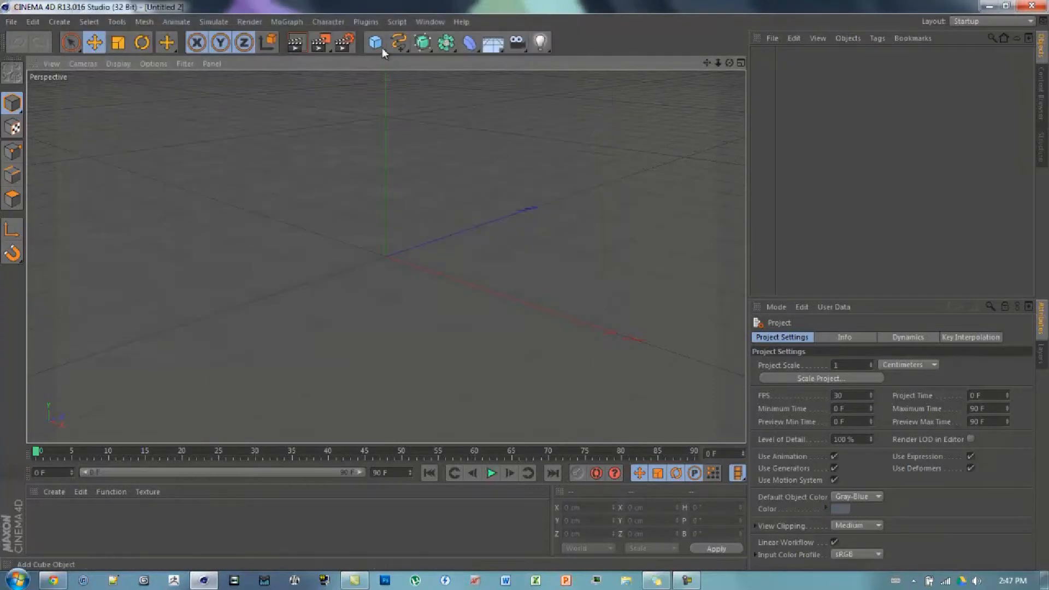
# Add a cube and extrude one face outward about 121 cm into a longer block.
pyautogui.click(373, 42)
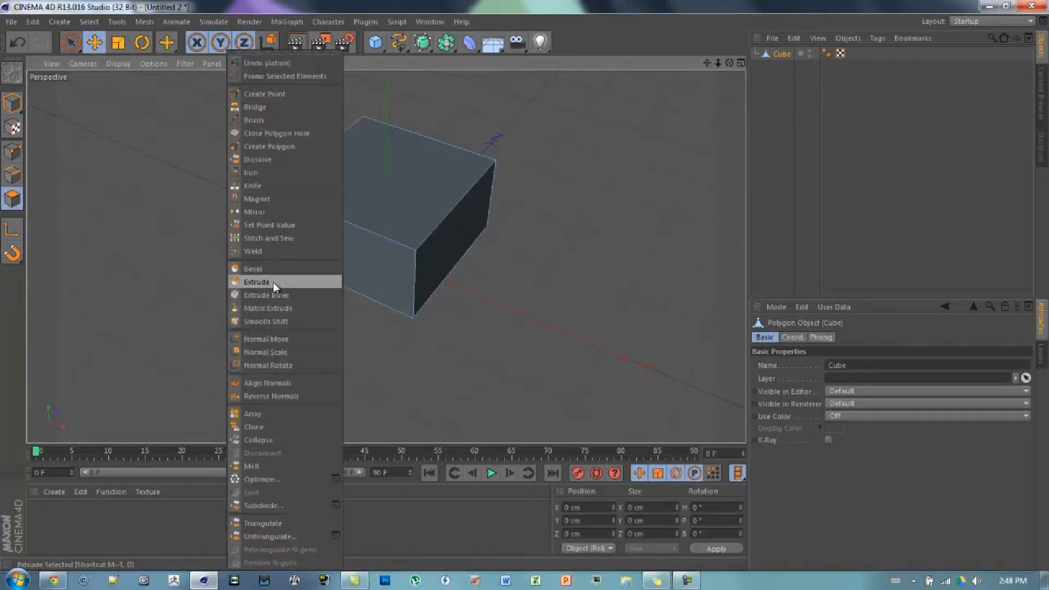
pyautogui.click(257, 281)
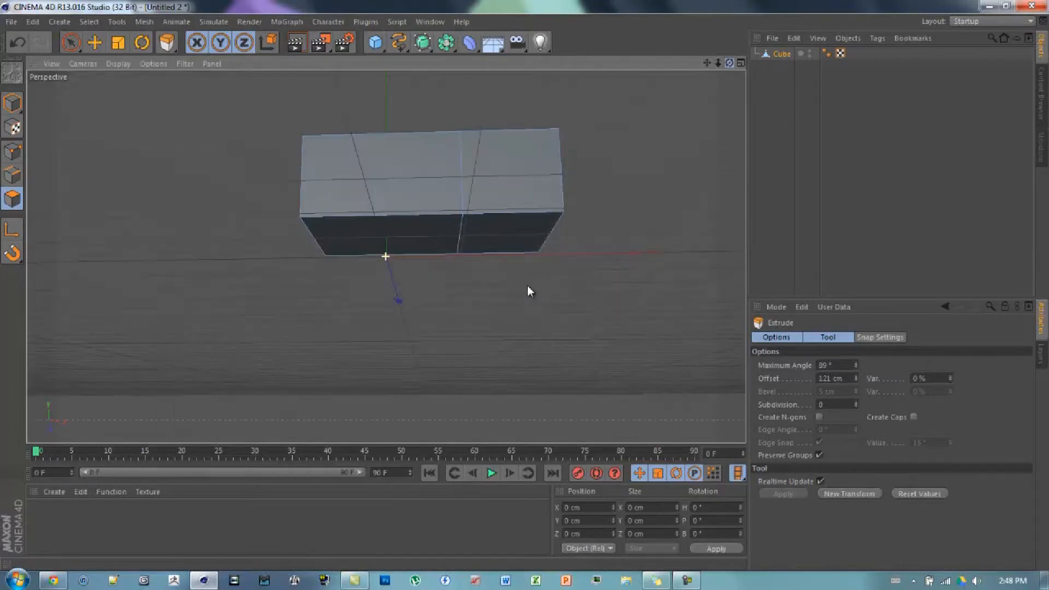
pyautogui.moveTo(528, 291); pyautogui.dragTo(224, 126)
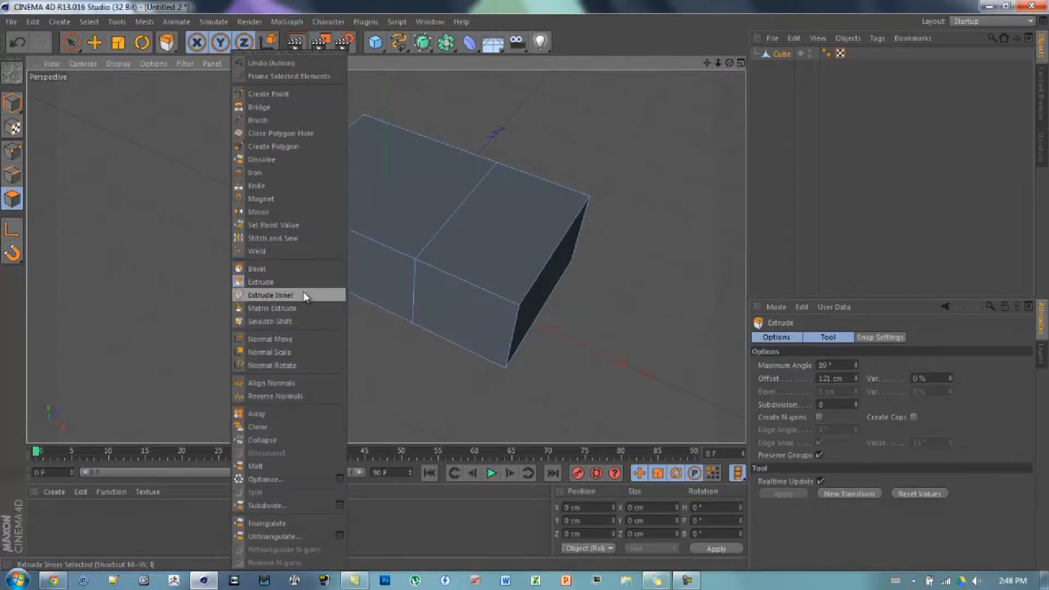
# Inset the rear top face and extrude it about 58 cm downward to form the bed.
pyautogui.click(271, 294)
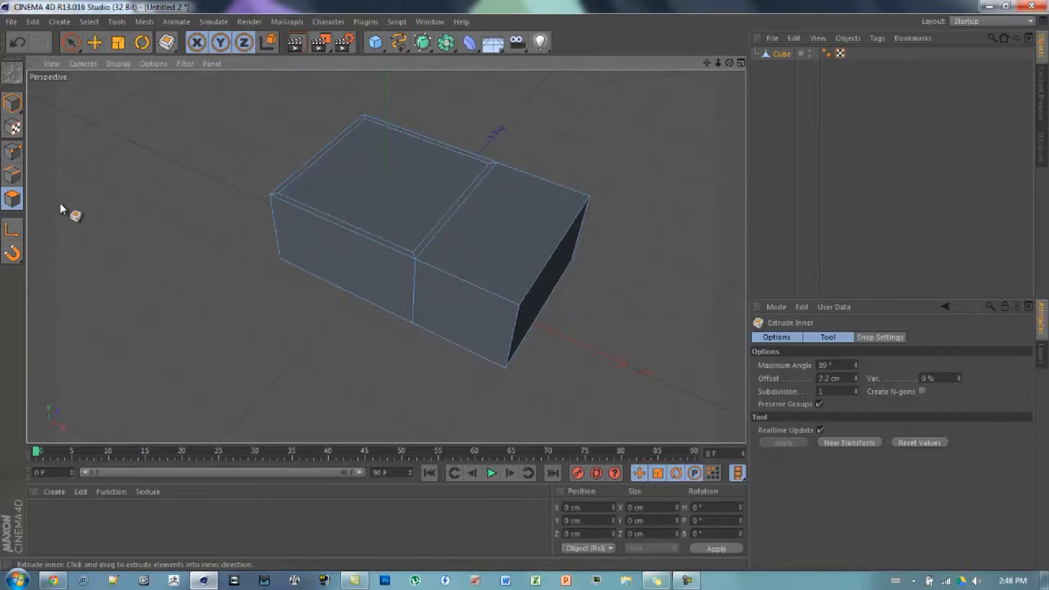
pyautogui.click(143, 21)
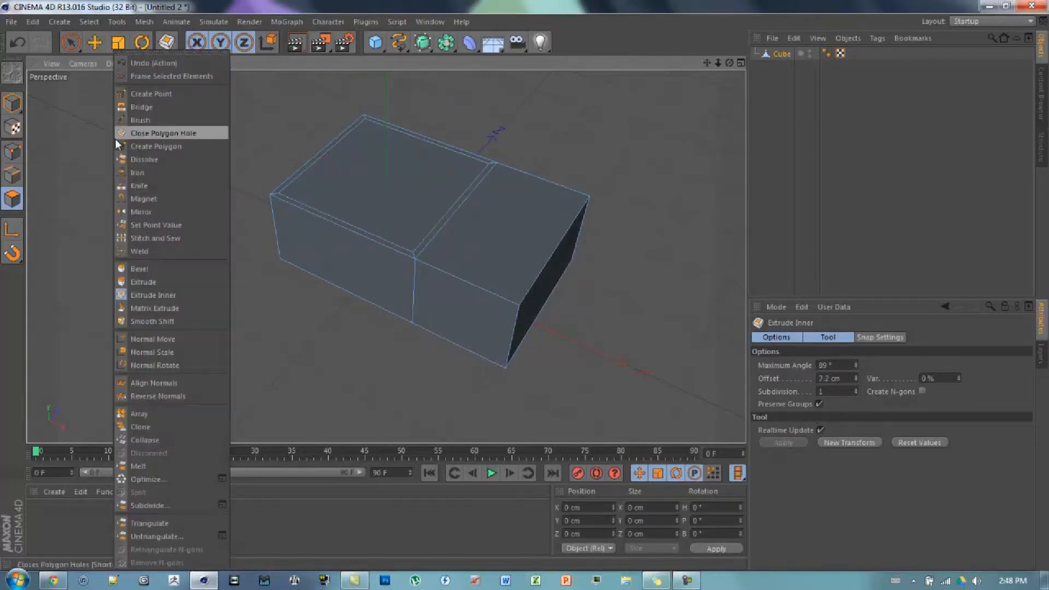
pyautogui.click(142, 282)
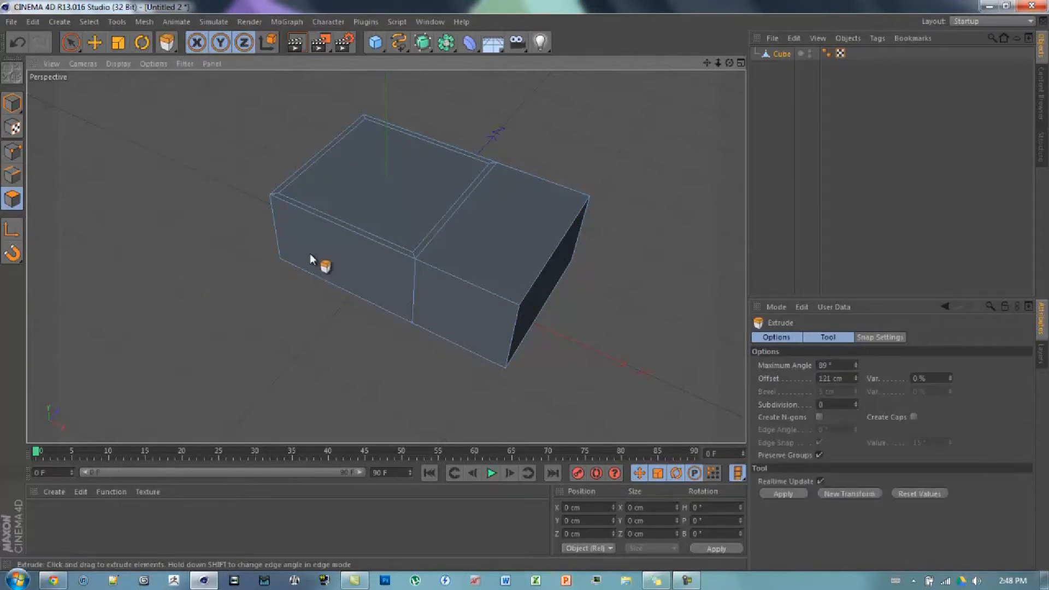
pyautogui.moveTo(324, 264); pyautogui.dragTo(535, 298)
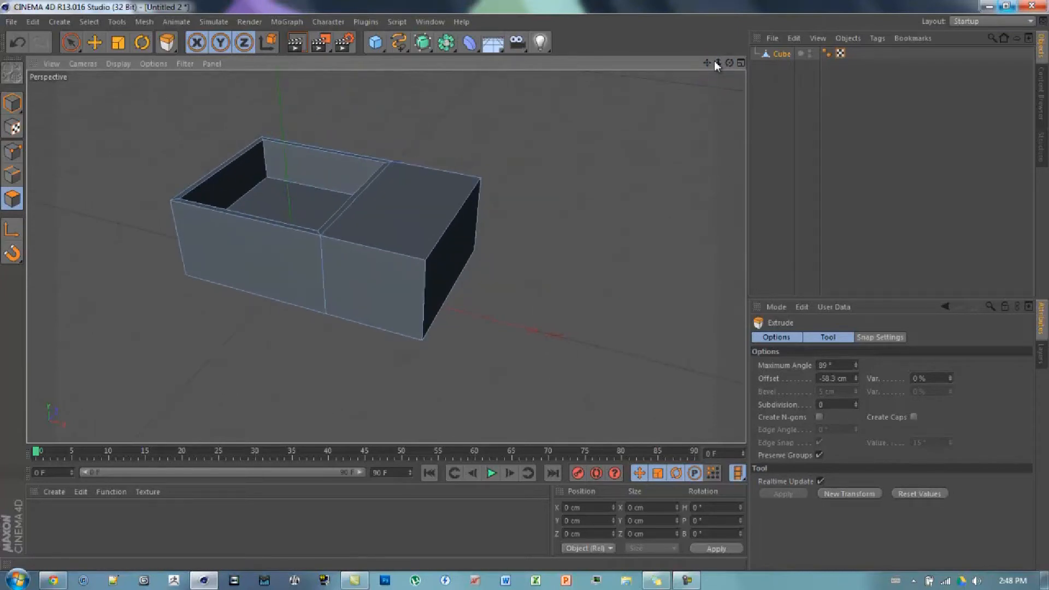
pyautogui.moveTo(448, 144)
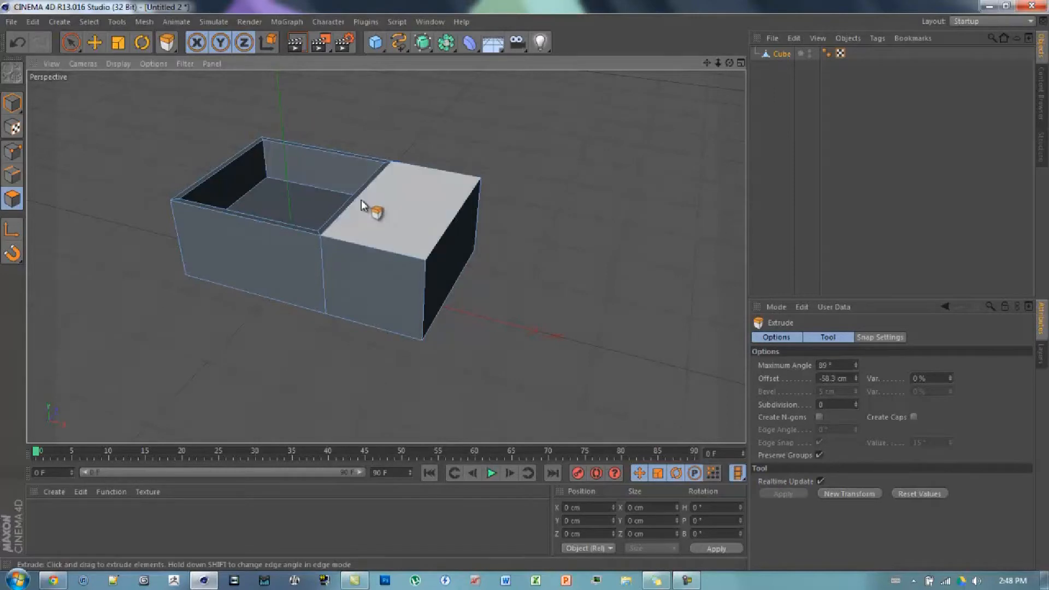
pyautogui.moveTo(418, 199)
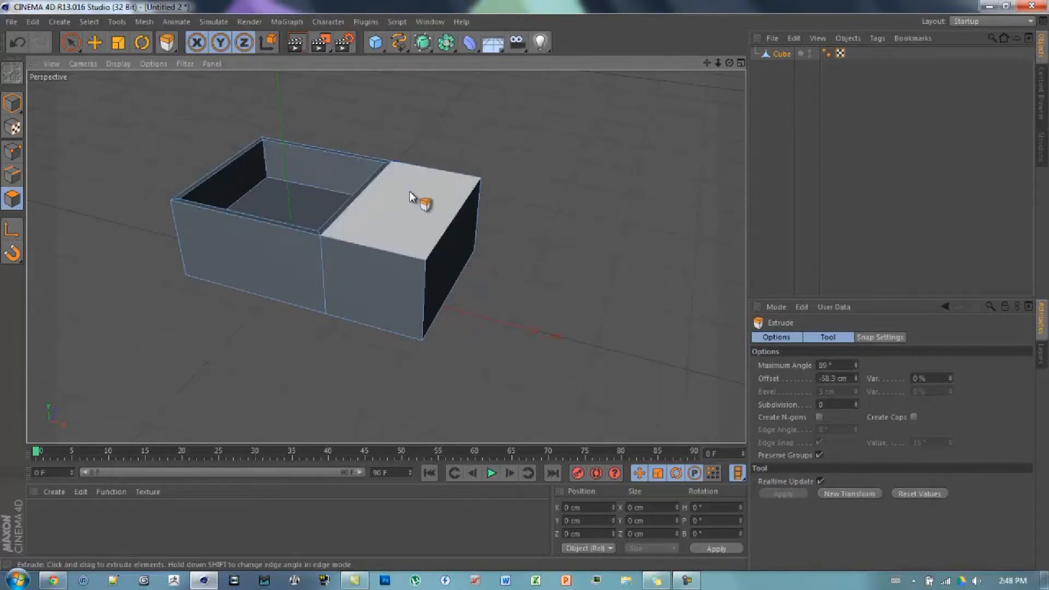
# Raise the front top face about 80 cm into a cab and slope its front edge.
pyautogui.moveTo(424, 200); pyautogui.dragTo(409, 139)
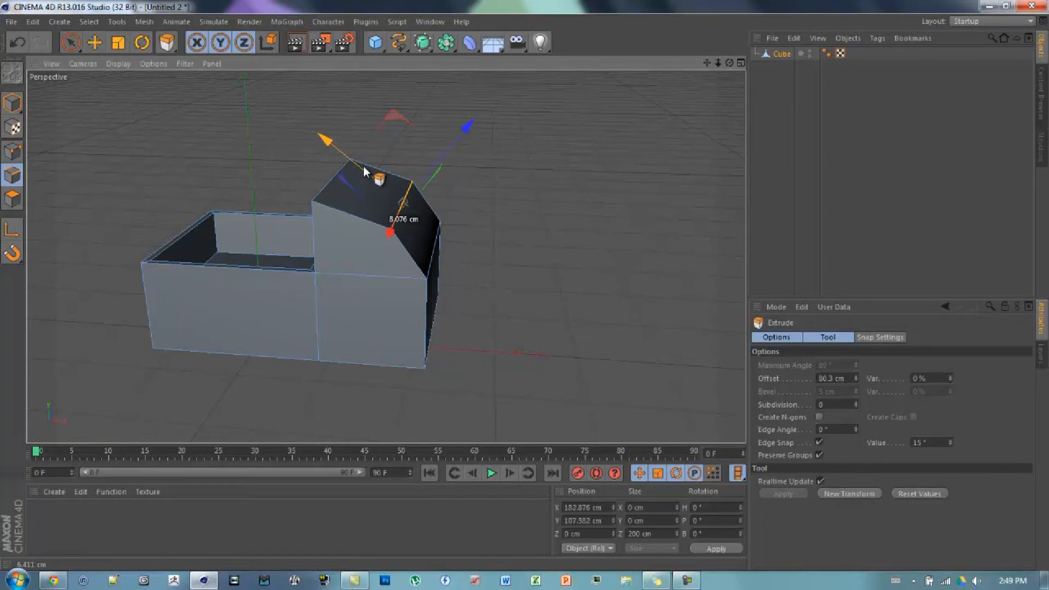
pyautogui.moveTo(372, 173); pyautogui.dragTo(395, 239)
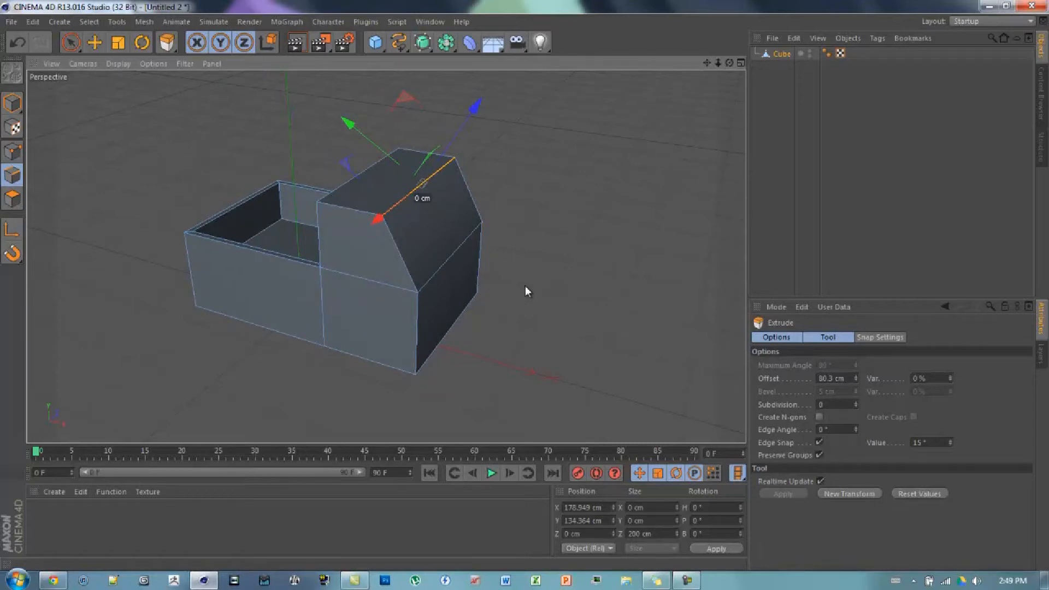
pyautogui.moveTo(459, 286)
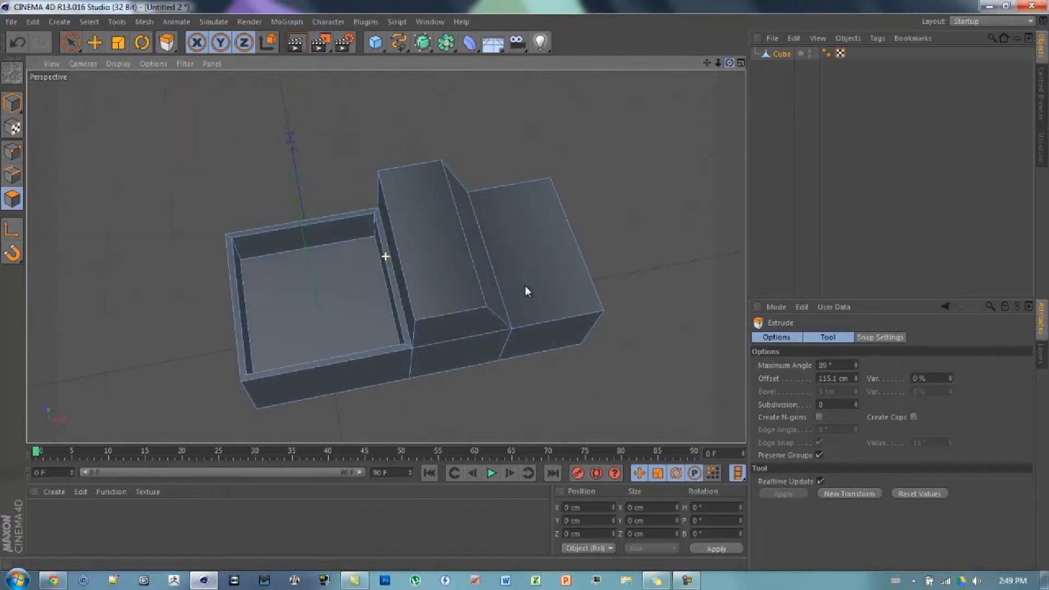
# Orbit around the truck body from the front back to an angled view.
pyautogui.moveTo(525, 291); pyautogui.dragTo(516, 292)
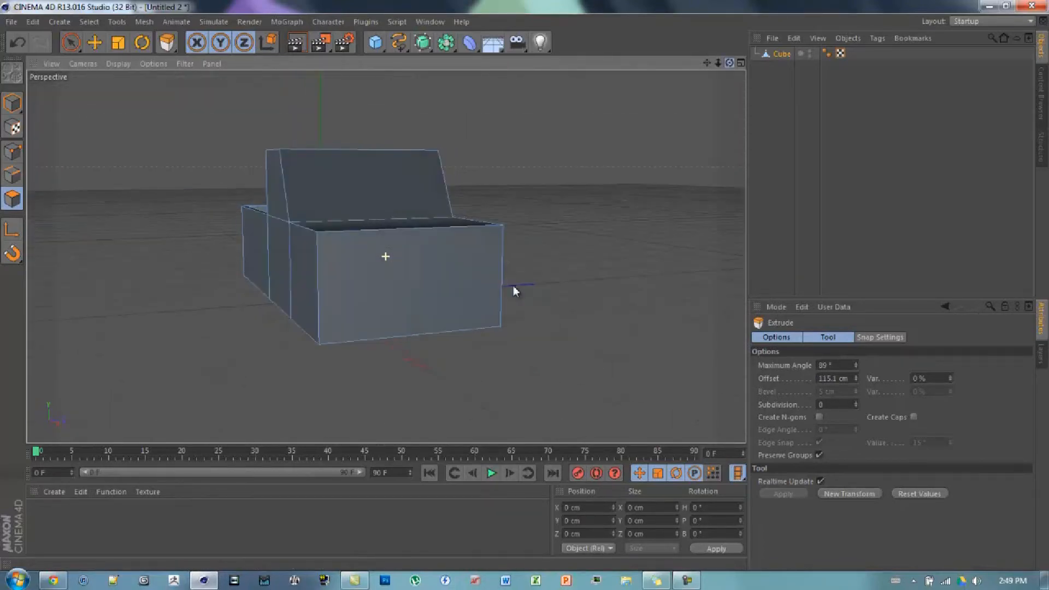
pyautogui.moveTo(515, 291); pyautogui.dragTo(525, 290)
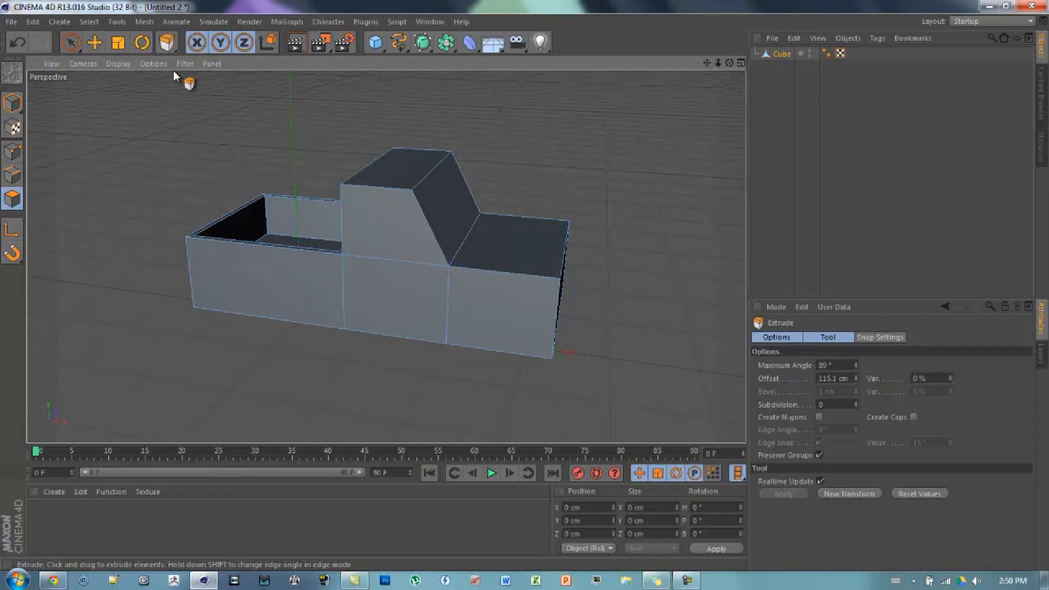
pyautogui.moveTo(680, 83)
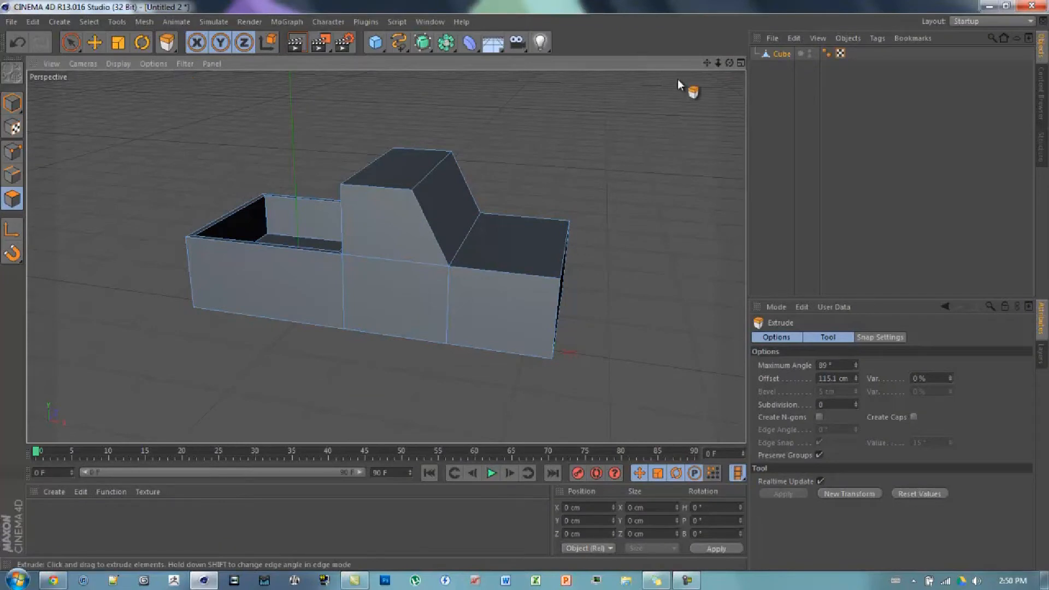
pyautogui.moveTo(731, 82)
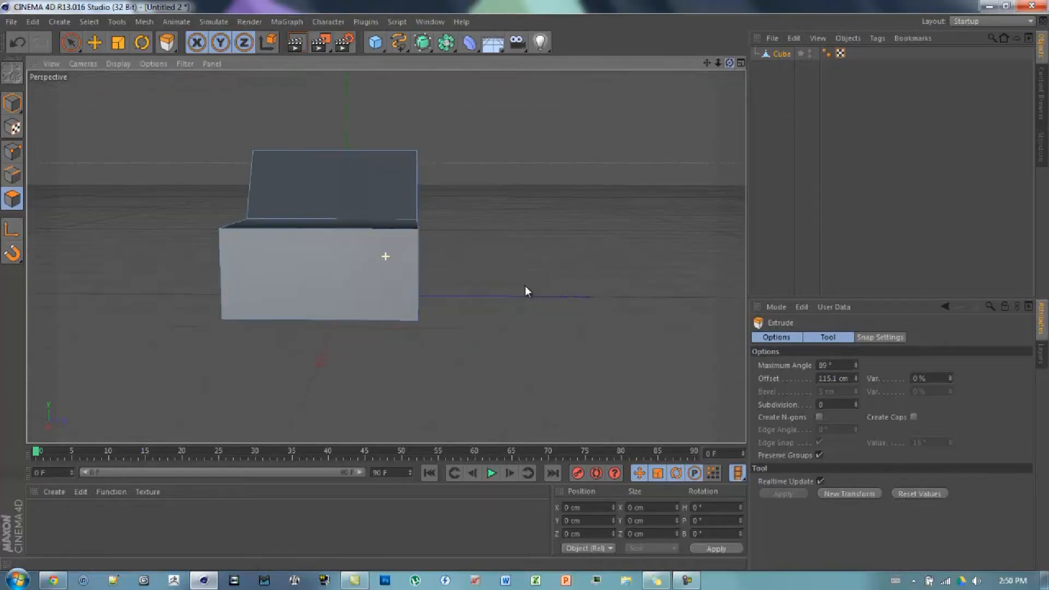
pyautogui.moveTo(525, 291); pyautogui.dragTo(547, 140)
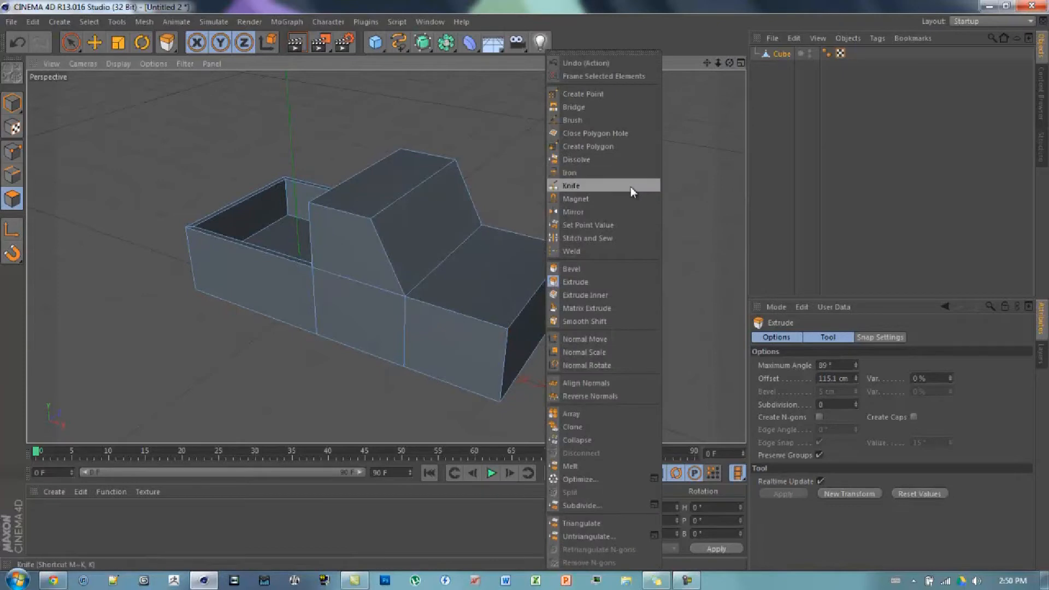
# Activate the Knife tool and show its Mode options in the Attributes window.
pyautogui.click(572, 185)
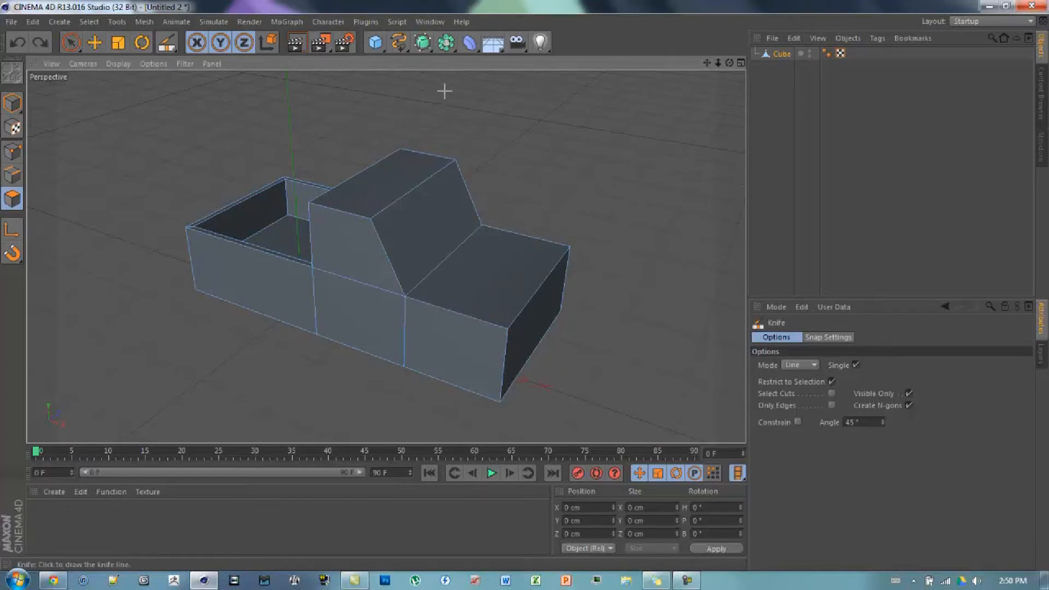
pyautogui.click(430, 21)
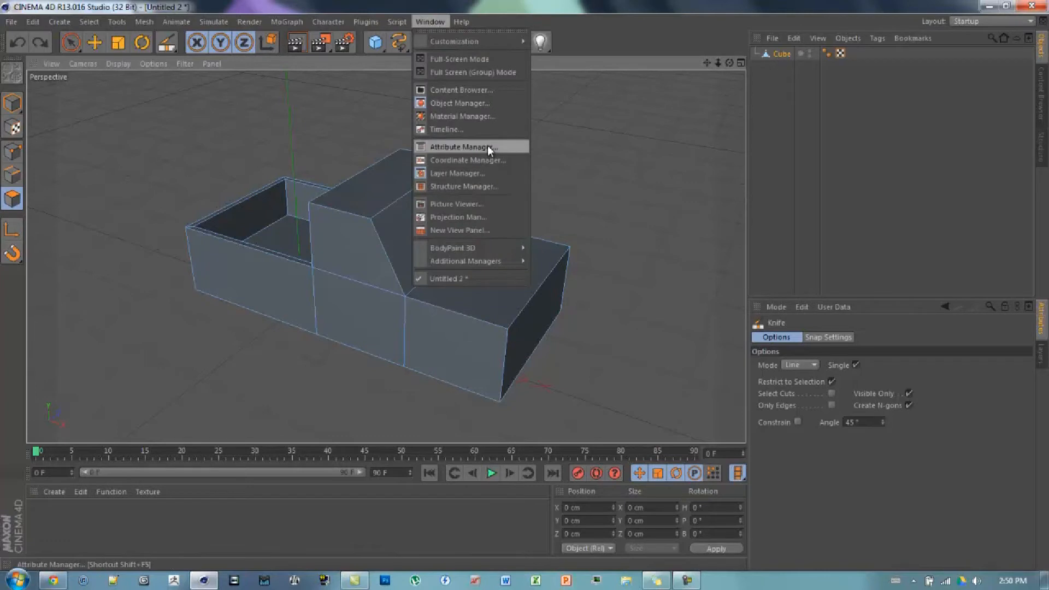
pyautogui.click(462, 147)
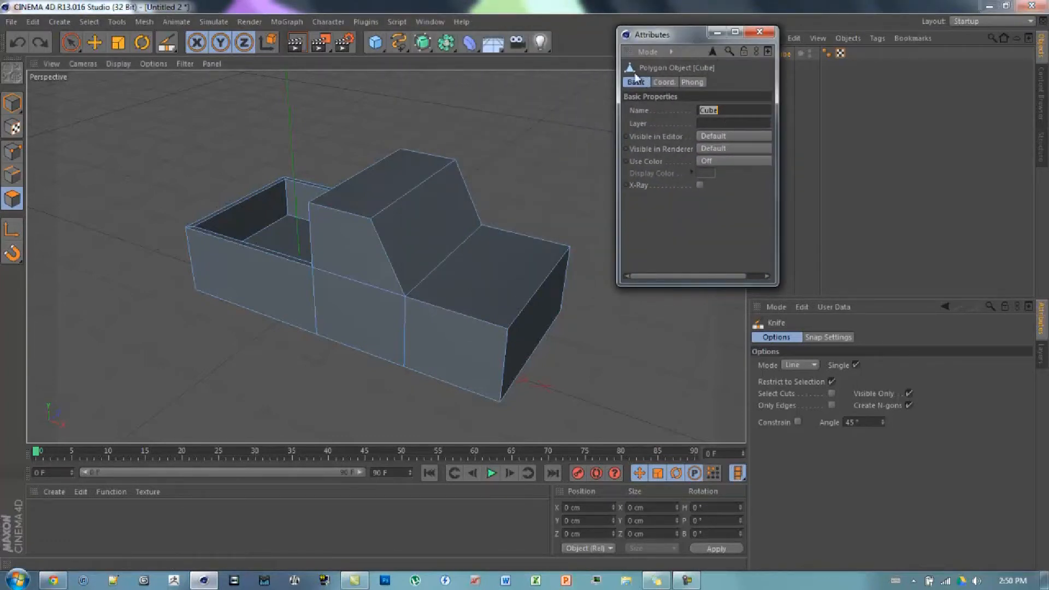
pyautogui.click(647, 52)
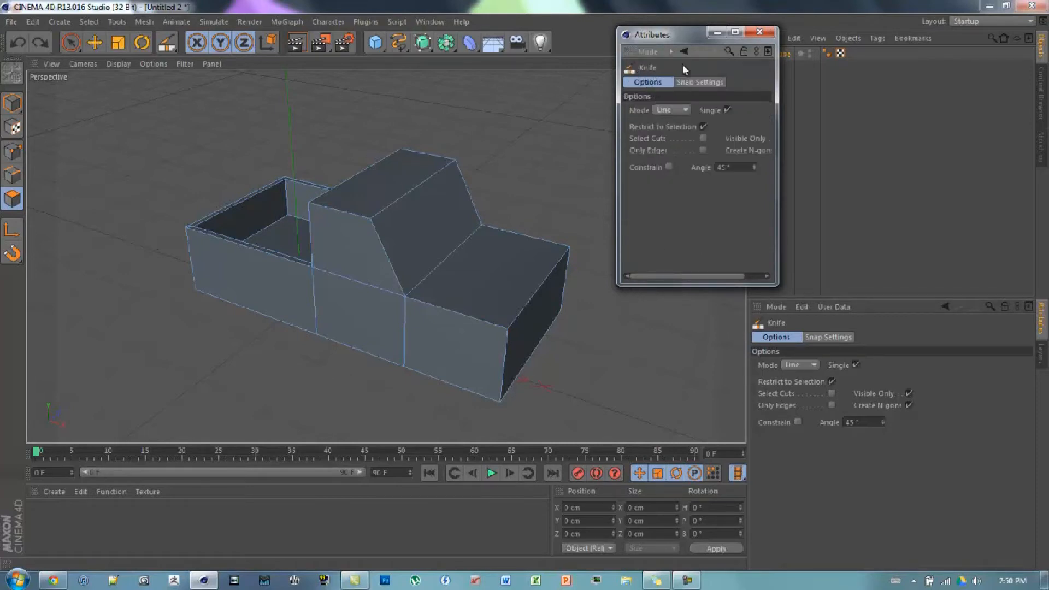
pyautogui.click(671, 110)
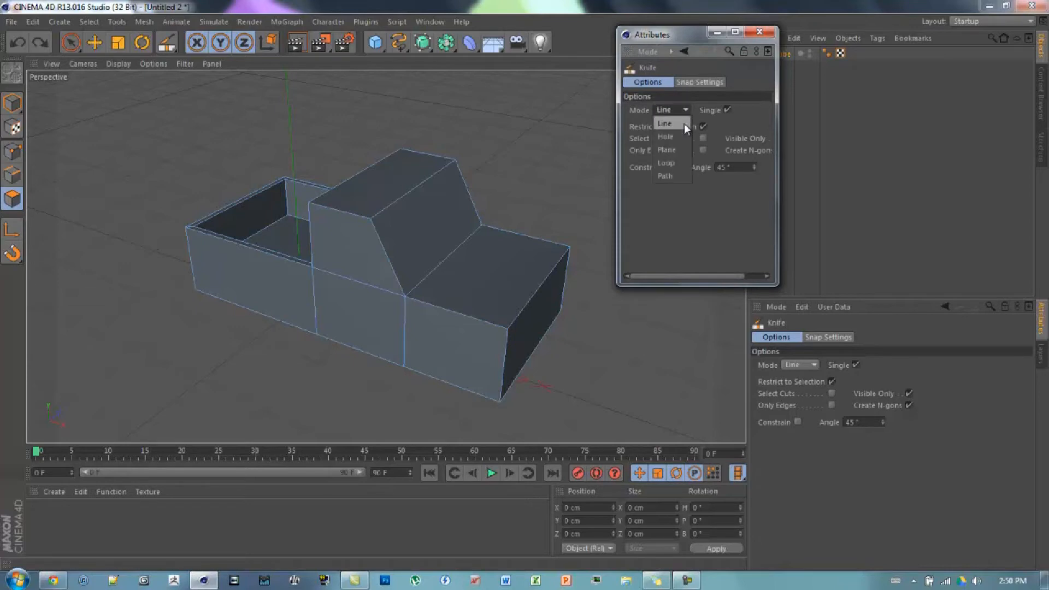
# Set the Knife to Loop mode and cut a horizontal loop around the body.
pyautogui.click(666, 162)
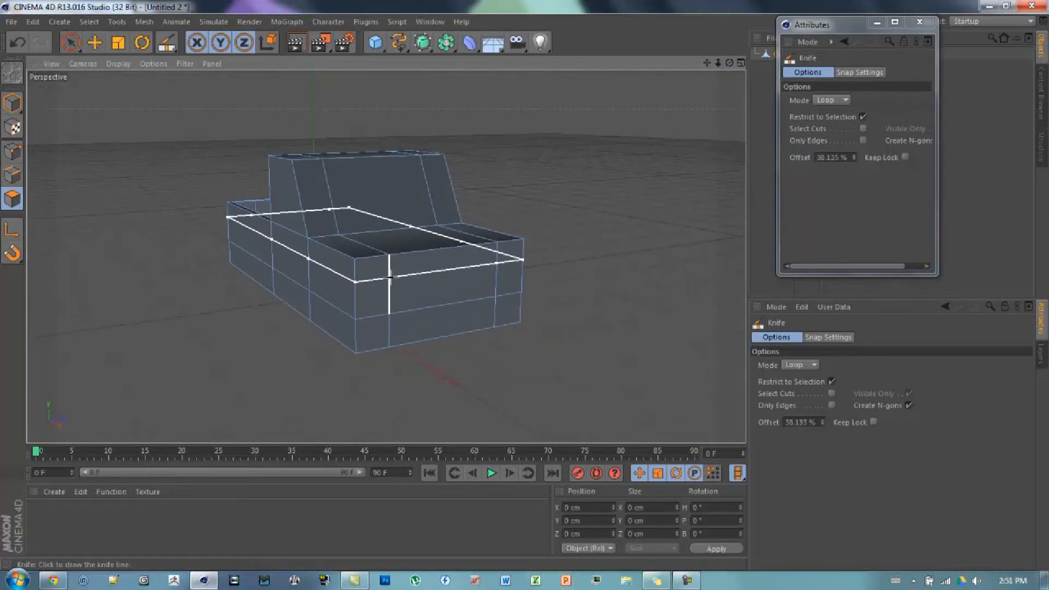
pyautogui.moveTo(388, 275); pyautogui.dragTo(378, 295)
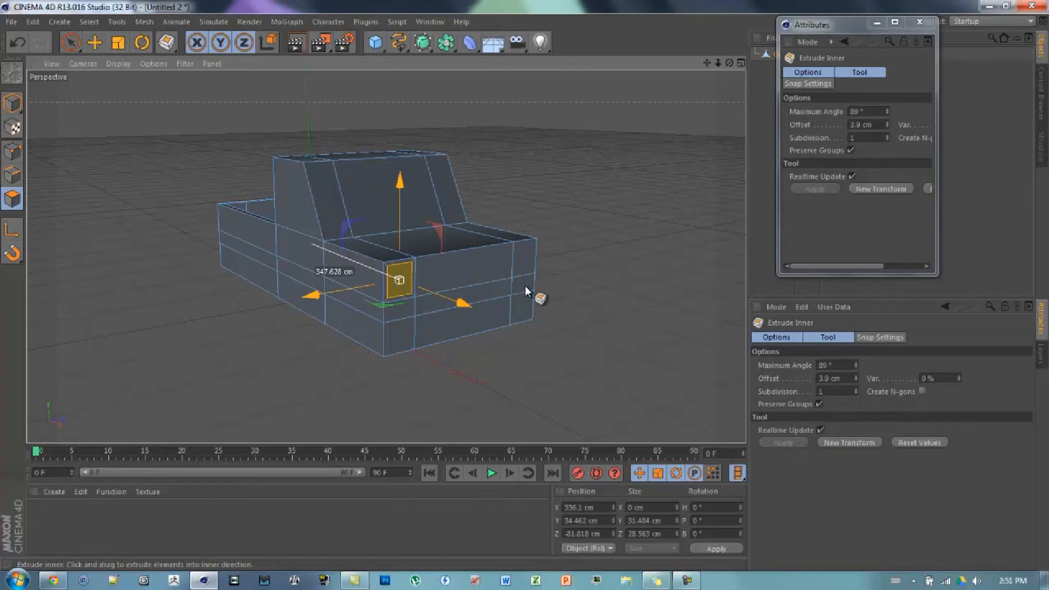
# Inset the two headlight faces and recess them about 4 cm into the body.
pyautogui.moveTo(399, 280); pyautogui.dragTo(525, 257)
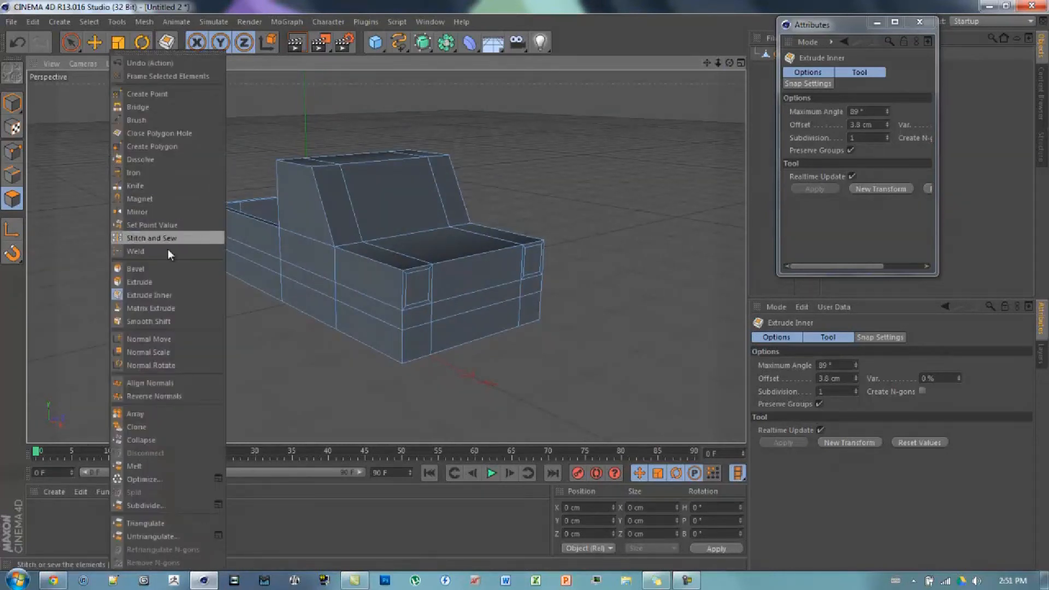
pyautogui.click(139, 282)
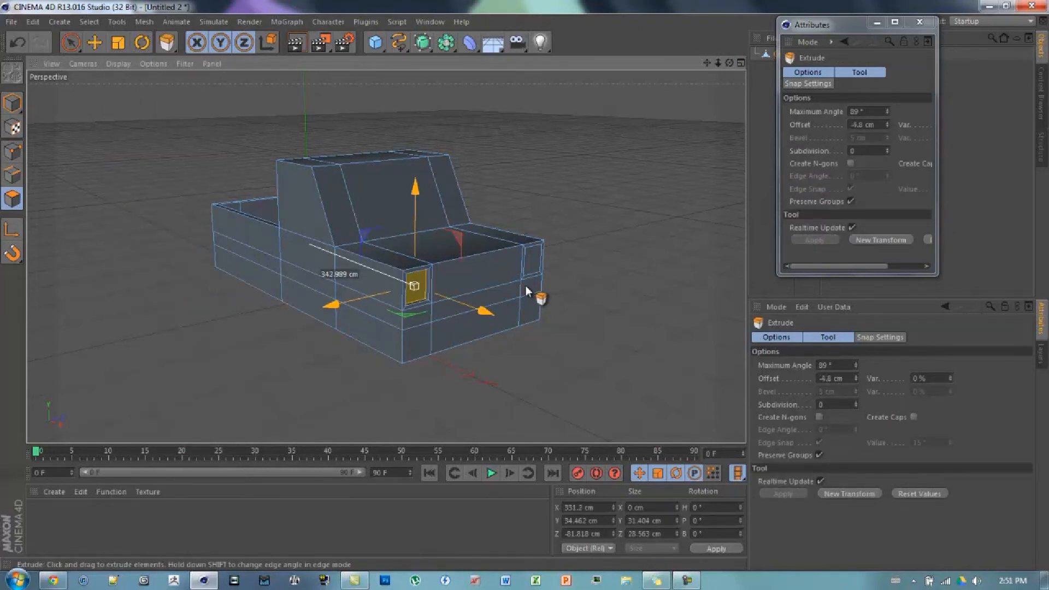
pyautogui.moveTo(415, 286); pyautogui.dragTo(532, 259)
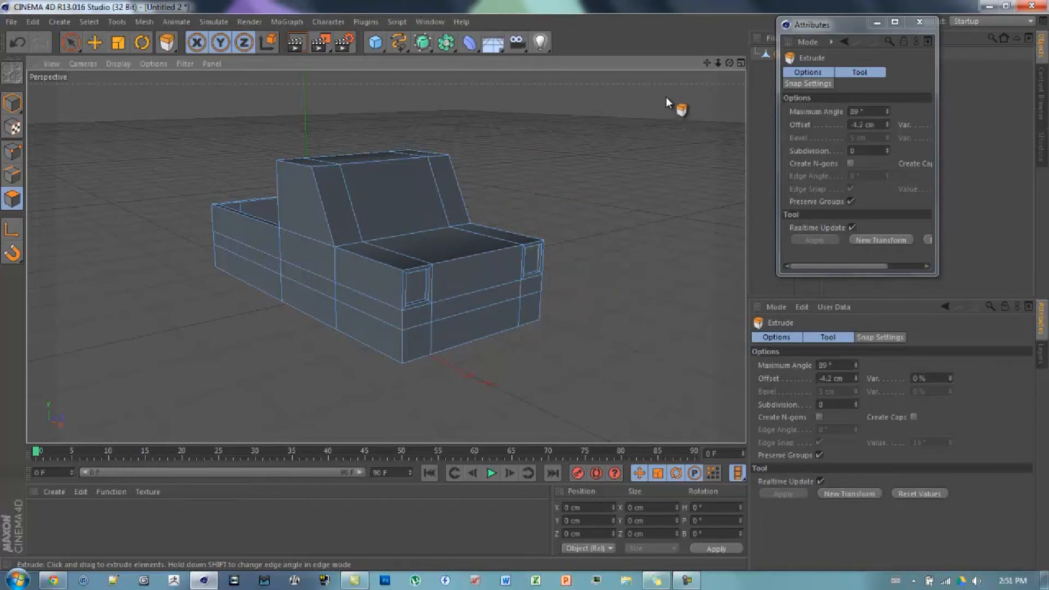
pyautogui.moveTo(69, 146)
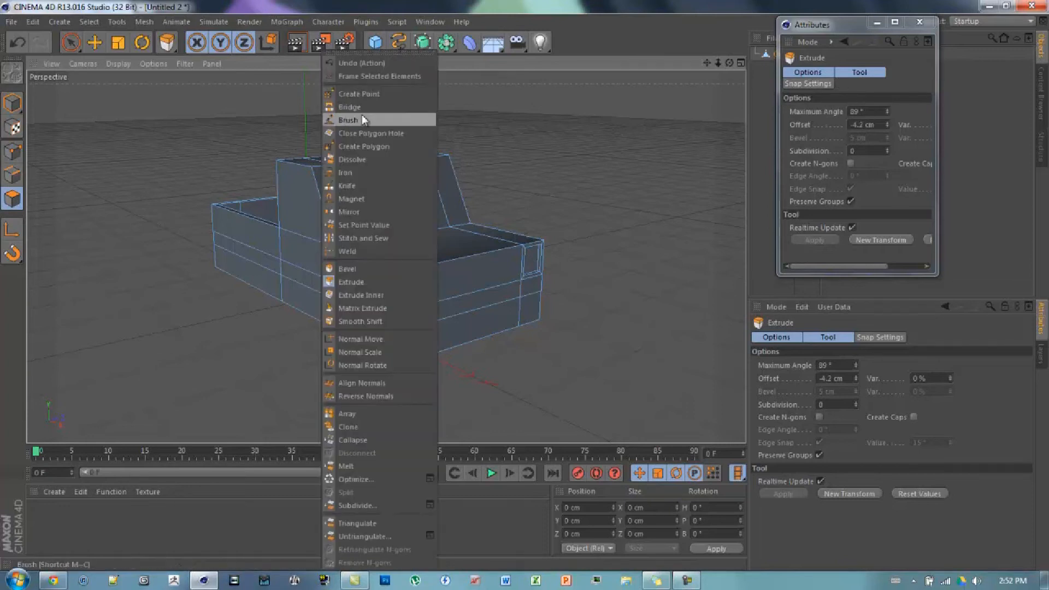
# Cut a Loop-mode knife edge loop around the truck's front end.
pyautogui.click(346, 186)
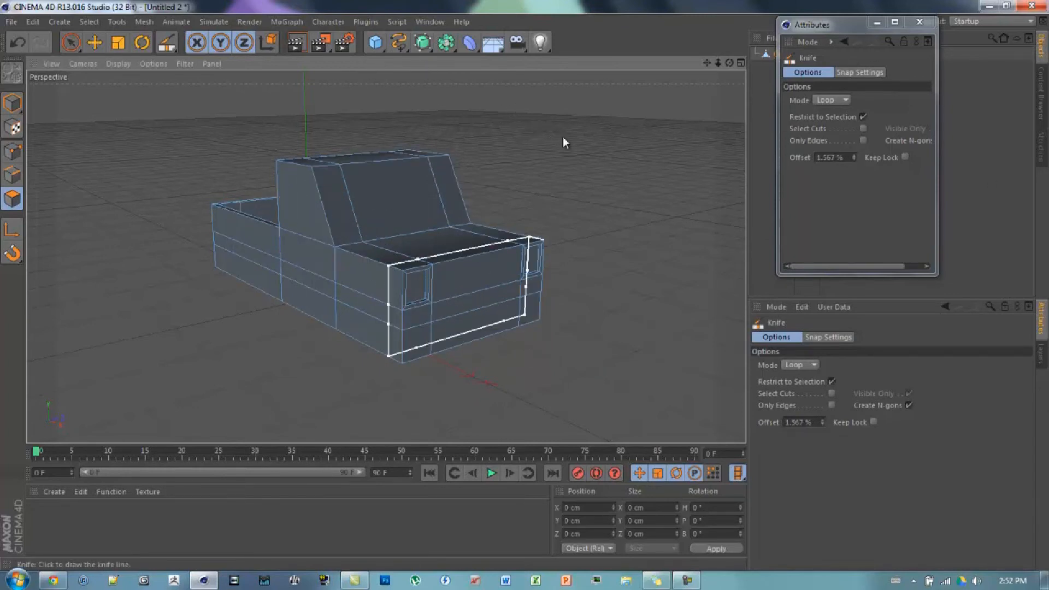
pyautogui.rightClick(338, 271)
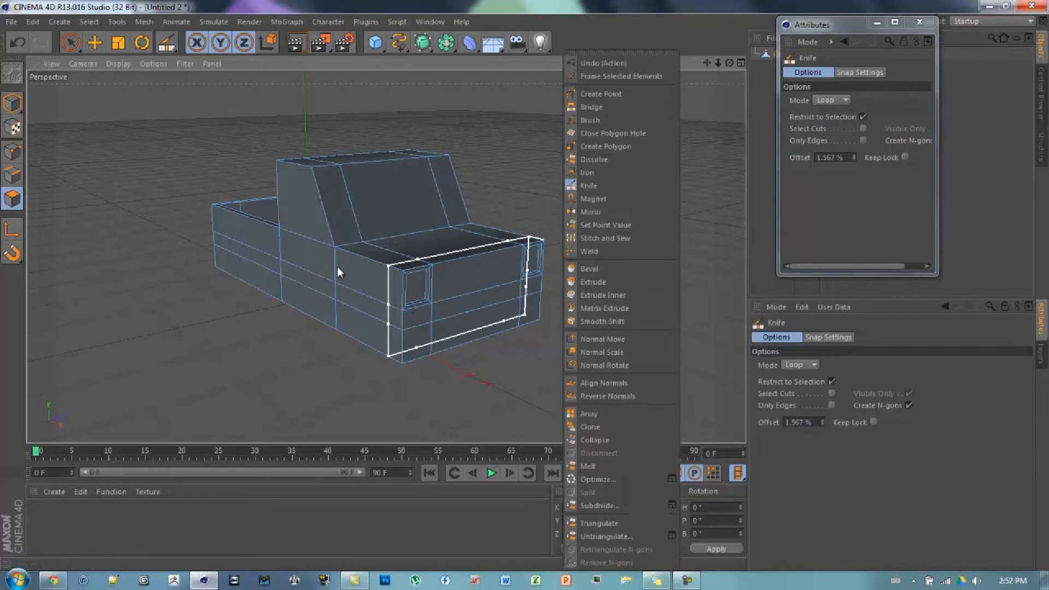
pyautogui.moveTo(593, 199)
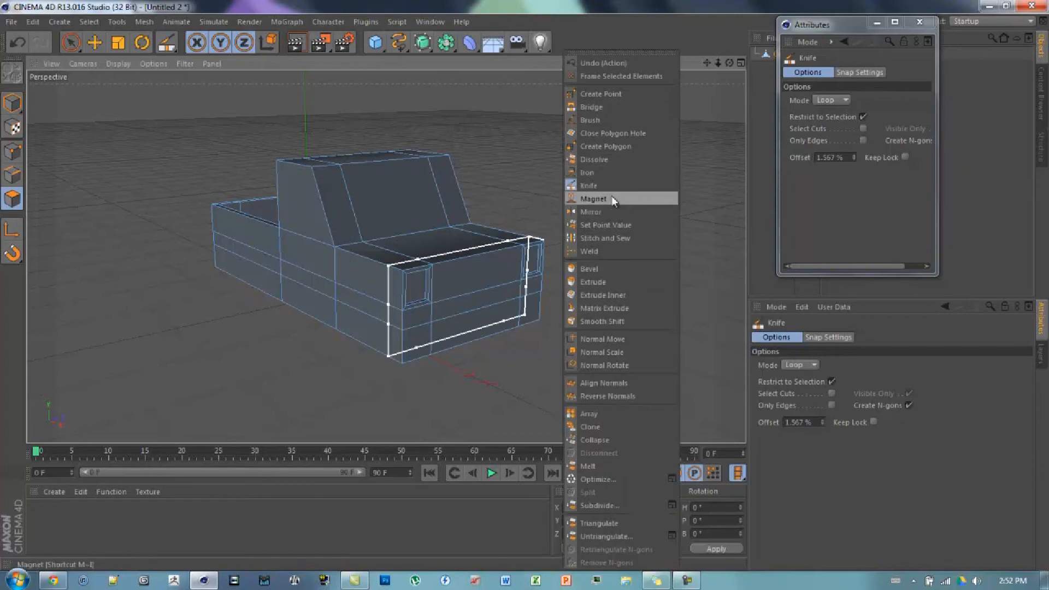
pyautogui.moveTo(591, 269)
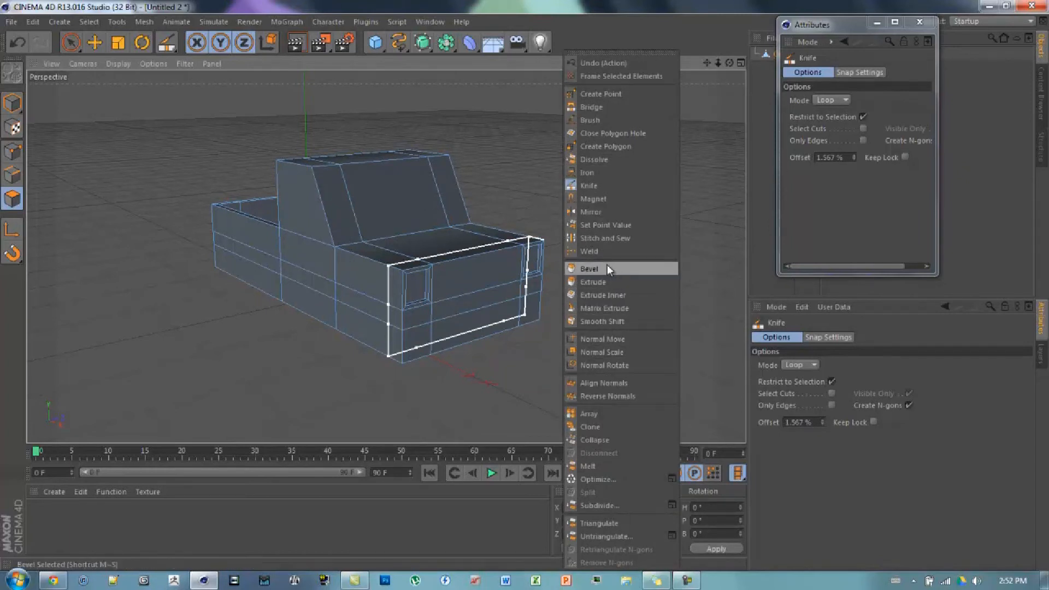
pyautogui.click(592, 282)
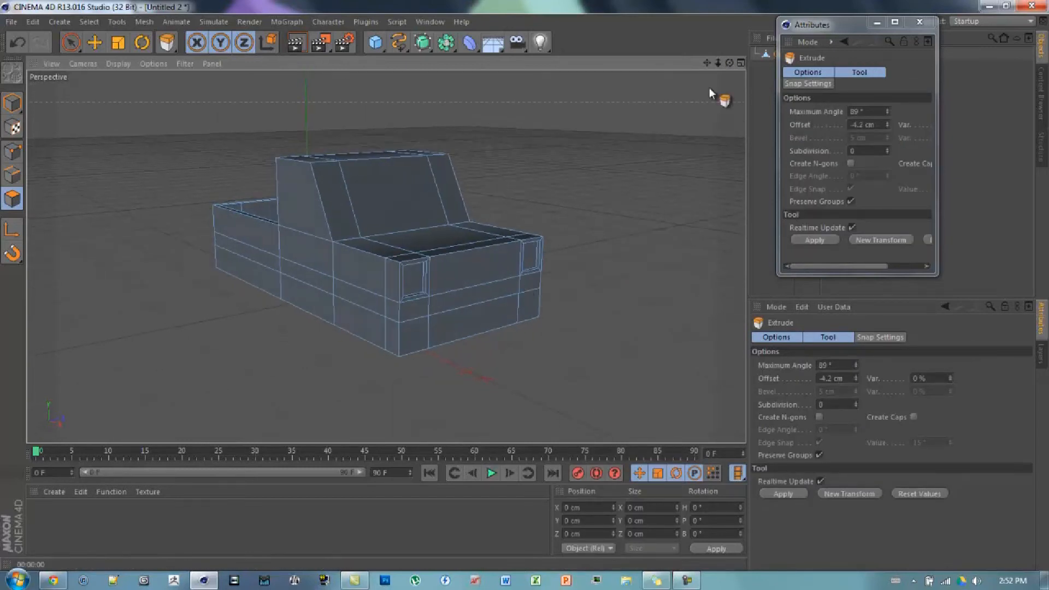
# Extrude the lower front faces into a bumper and extend both side ends outward.
pyautogui.click(415, 348)
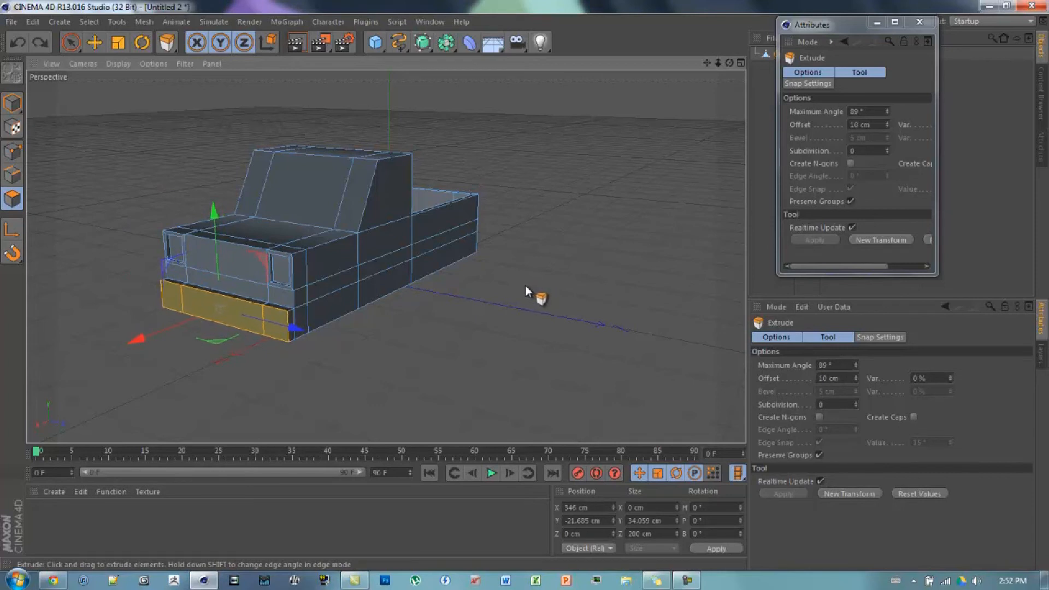
pyautogui.moveTo(538, 298); pyautogui.dragTo(311, 338)
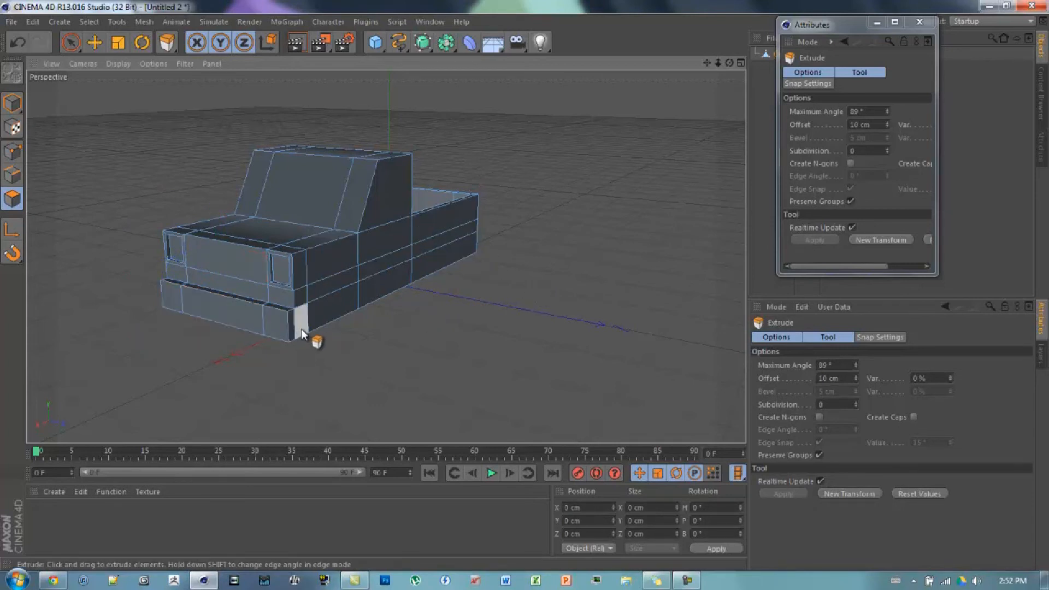
pyautogui.click(309, 341)
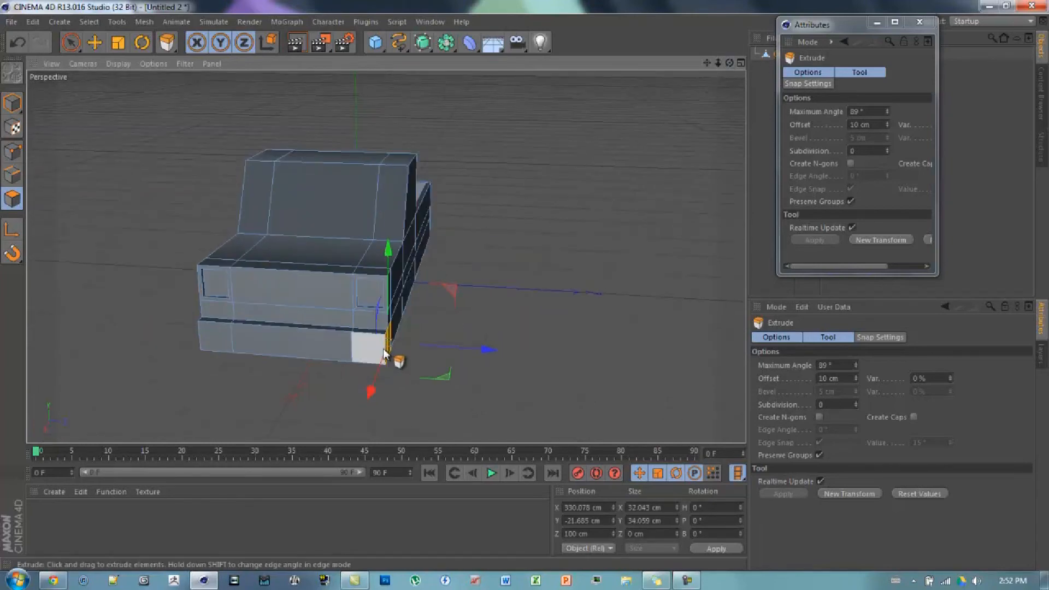
pyautogui.moveTo(384, 354); pyautogui.dragTo(542, 297)
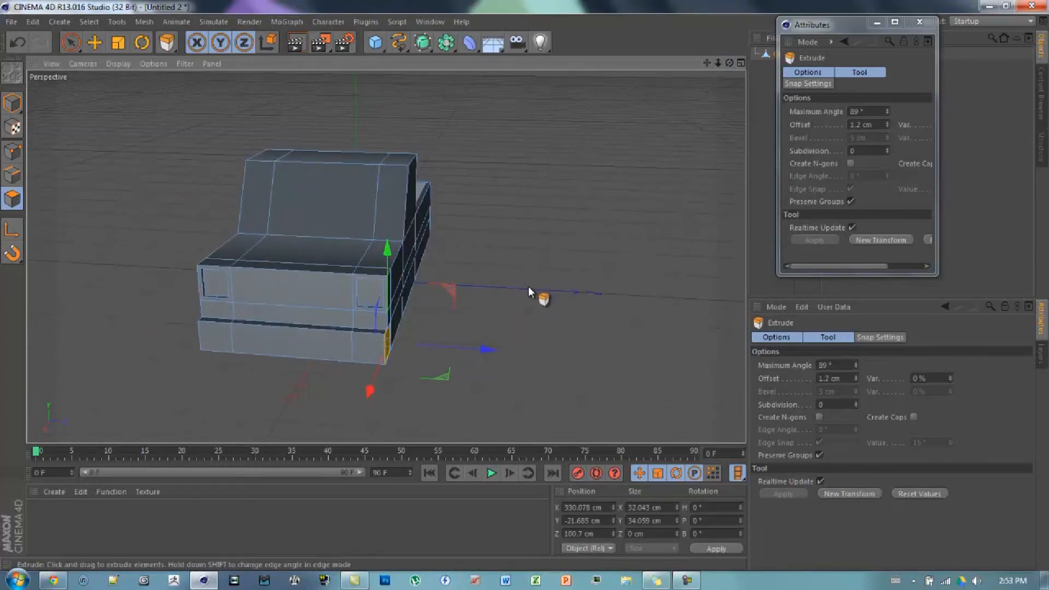
pyautogui.moveTo(542, 299); pyautogui.dragTo(542, 299)
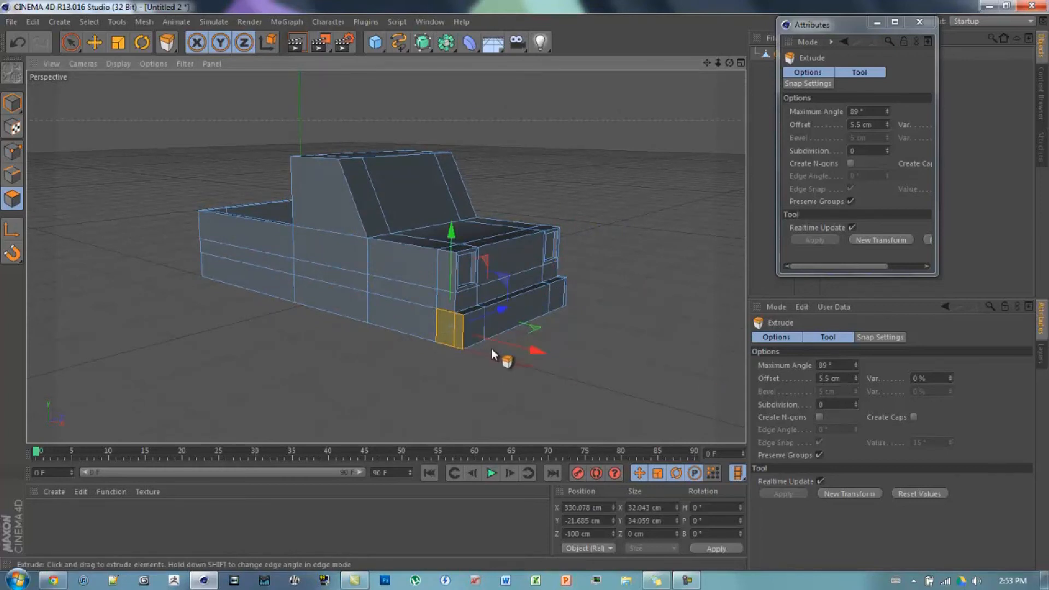
pyautogui.moveTo(492, 355); pyautogui.dragTo(529, 294)
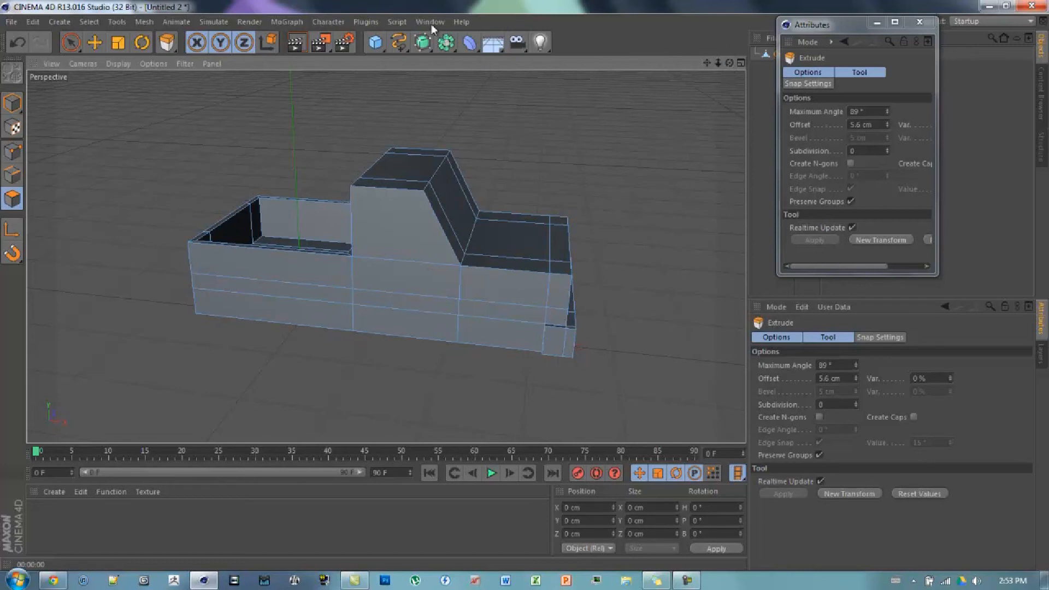
# Add a 50 cm-radius, 200 cm-tall cylinder beside the truck body as a wheel.
pyautogui.click(374, 42)
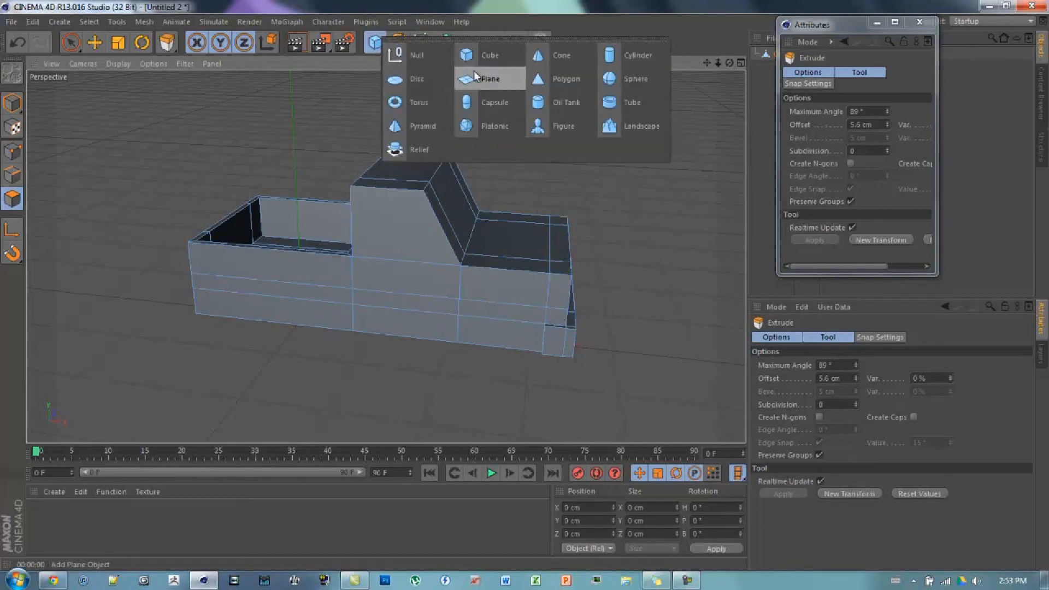
pyautogui.moveTo(516, 75)
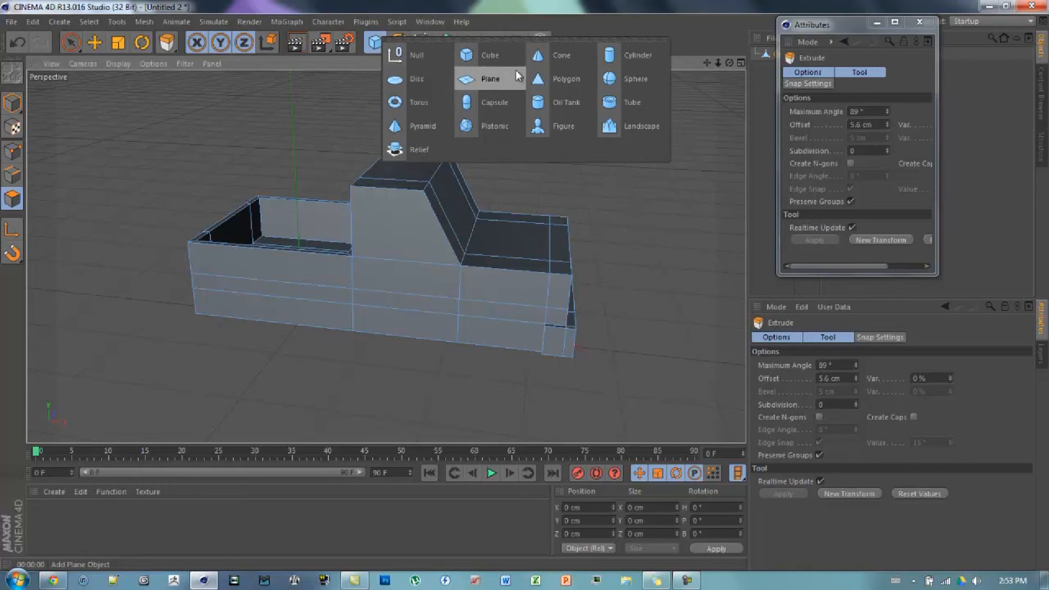
pyautogui.click(636, 55)
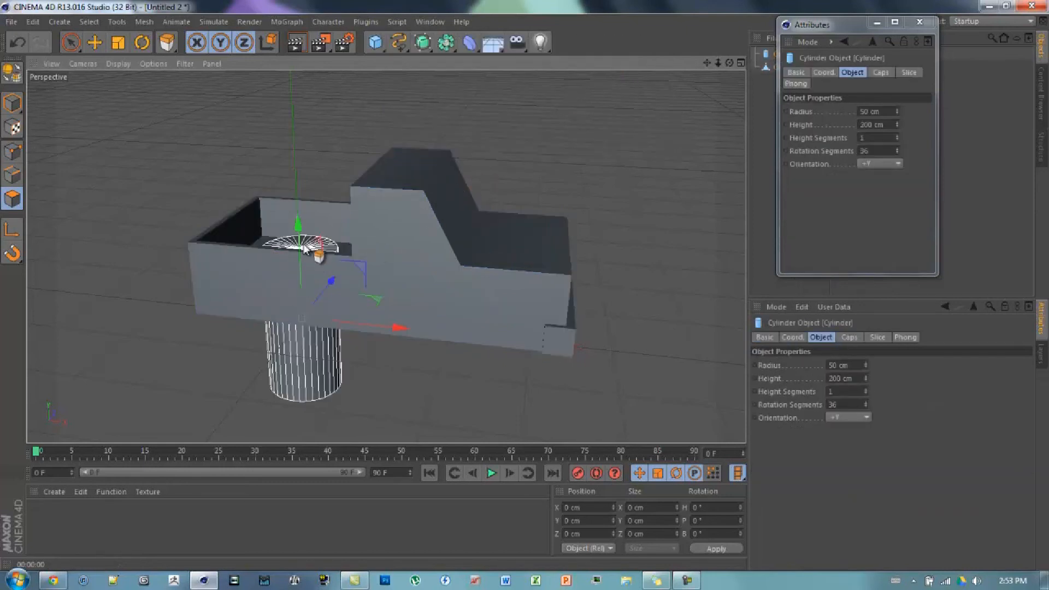
pyautogui.moveTo(315, 251); pyautogui.dragTo(281, 328)
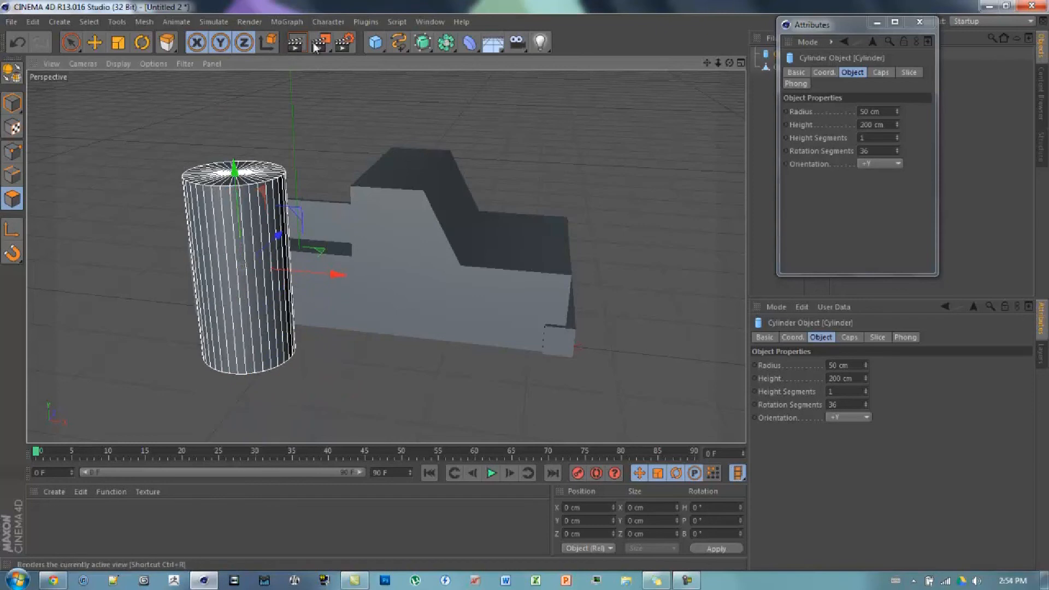
pyautogui.moveTo(375, 42)
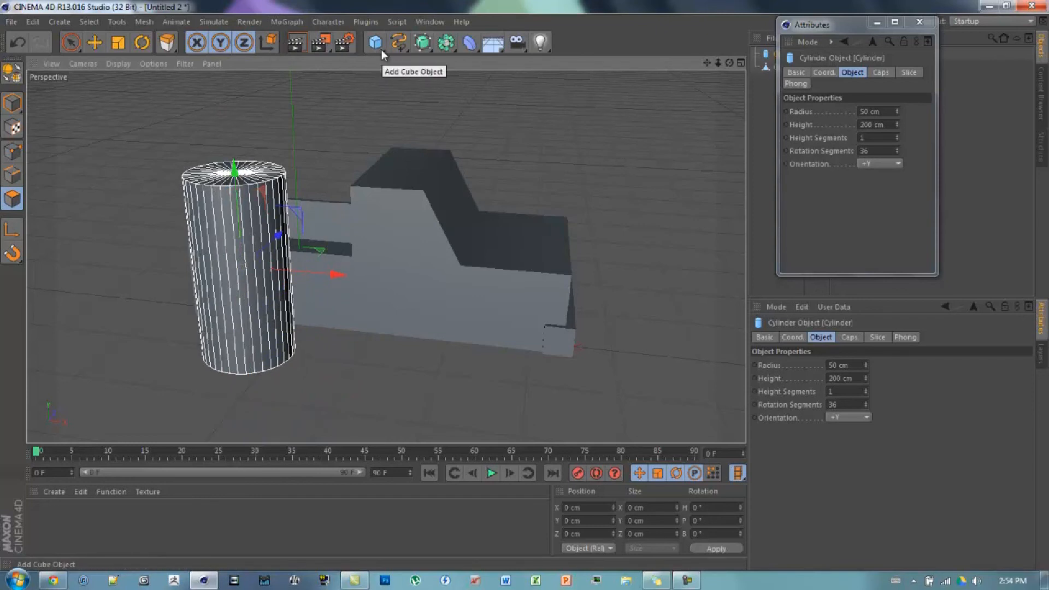
pyautogui.moveTo(94, 43)
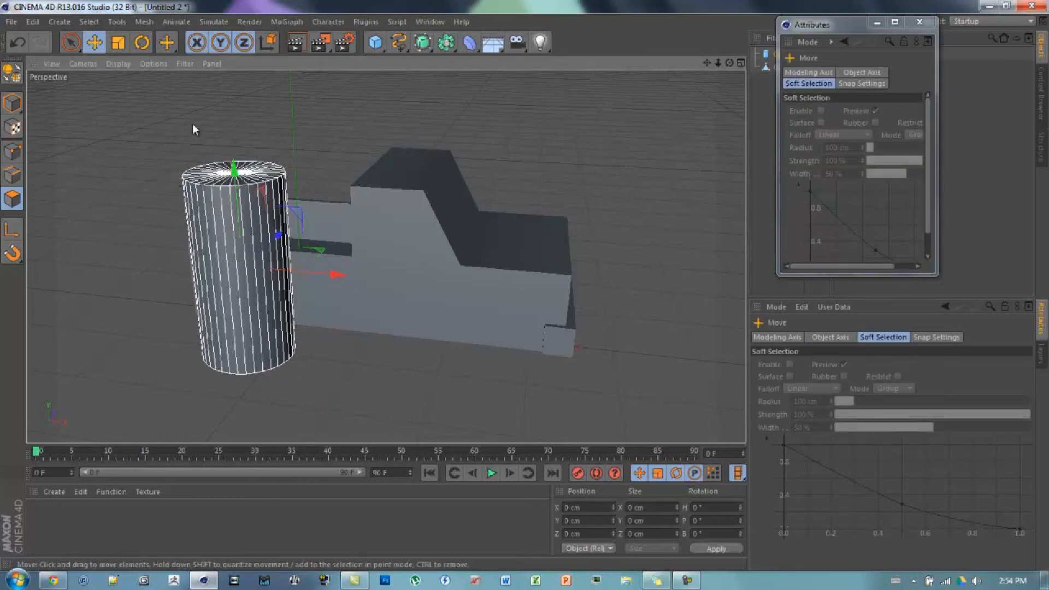
# Activate the Scale tool to resize the new cylinder.
pyautogui.click(117, 42)
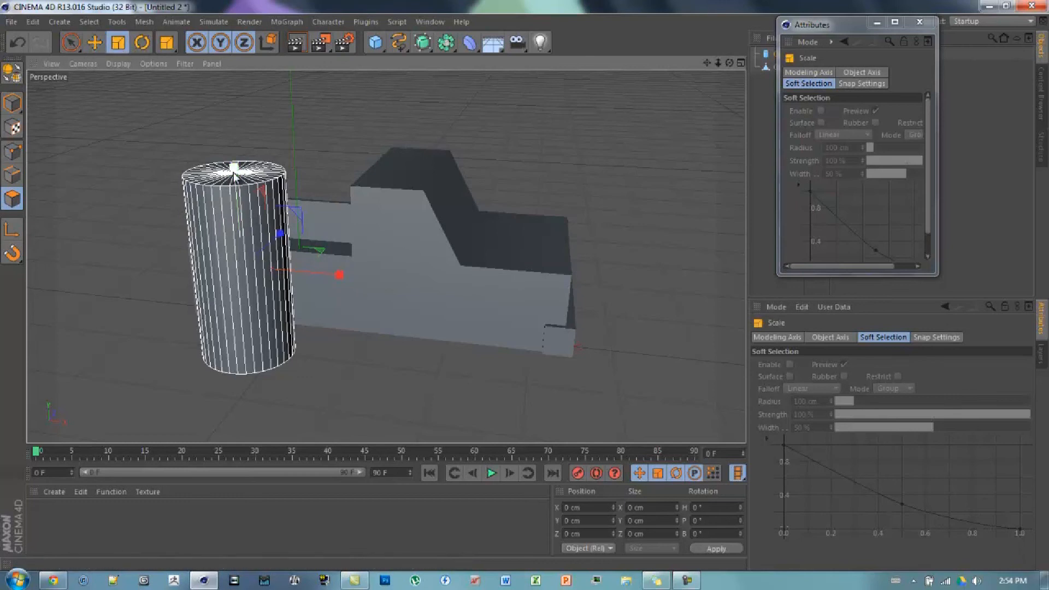